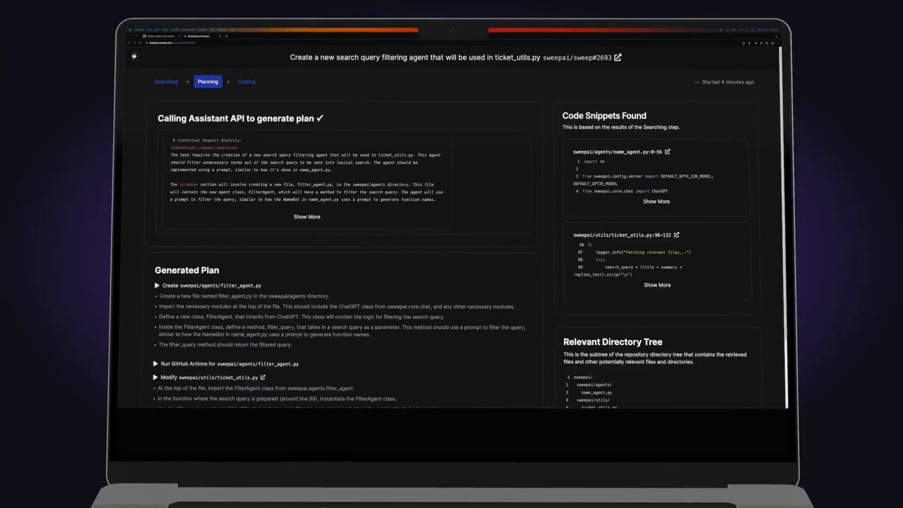
Step: Switch the ticket view to the Coding step and expand the full filter_agent.py code
{"action": "scroll", "scroll_direction": "down", "scroll_amount": 3}
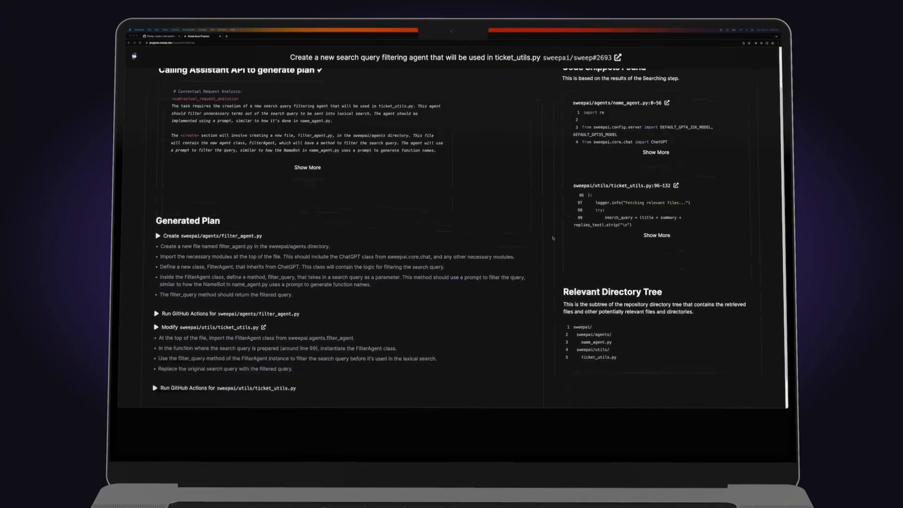
{"action": "left_click", "coordinate": [246, 78]}
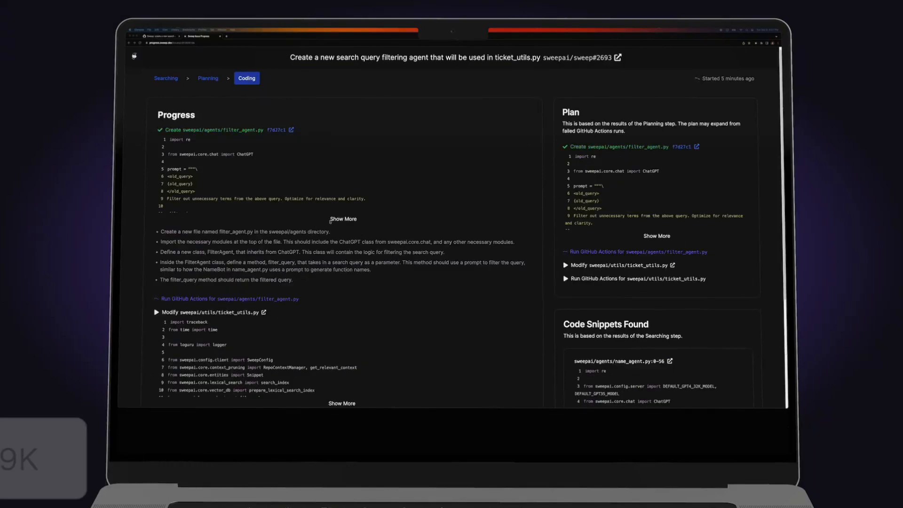
{"action": "left_click", "coordinate": [342, 218]}
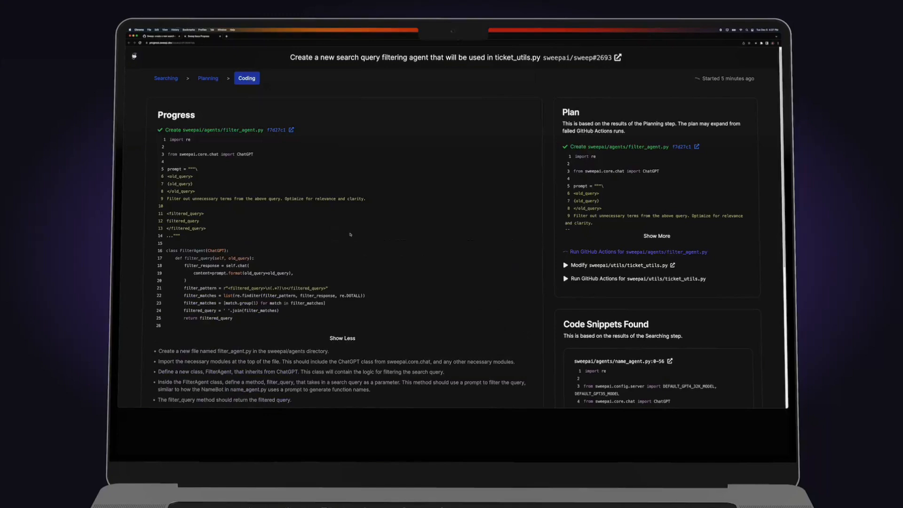
{"action": "scroll", "scroll_direction": "down", "scroll_amount": 3}
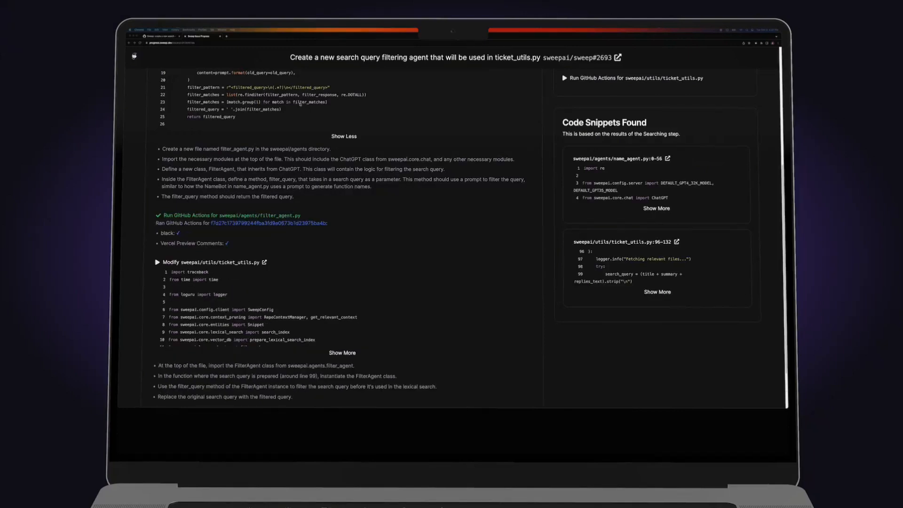
{"action": "scroll", "scroll_direction": "down", "scroll_amount": 3}
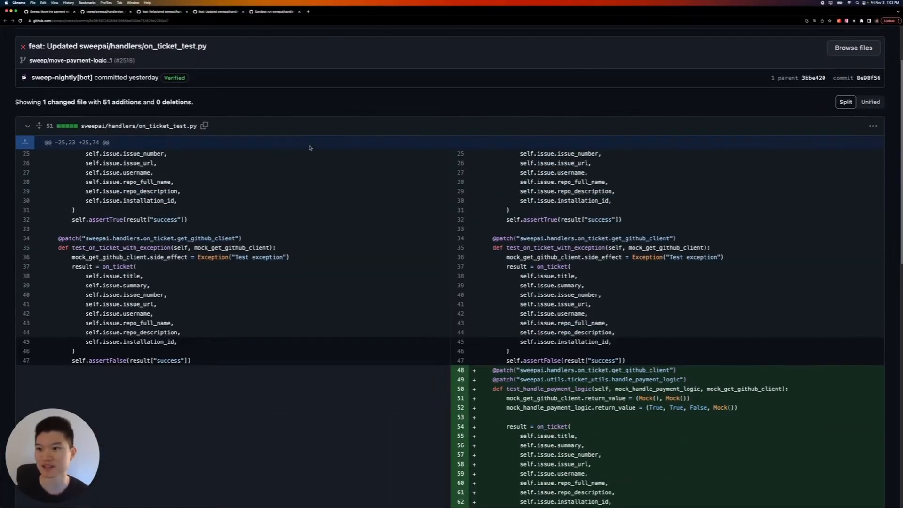
Step: Scroll through the bot's on_ticket_test.py commit diffs and PR #2518's changed files
{"action": "scroll", "scroll_direction": "down", "scroll_amount": 3}
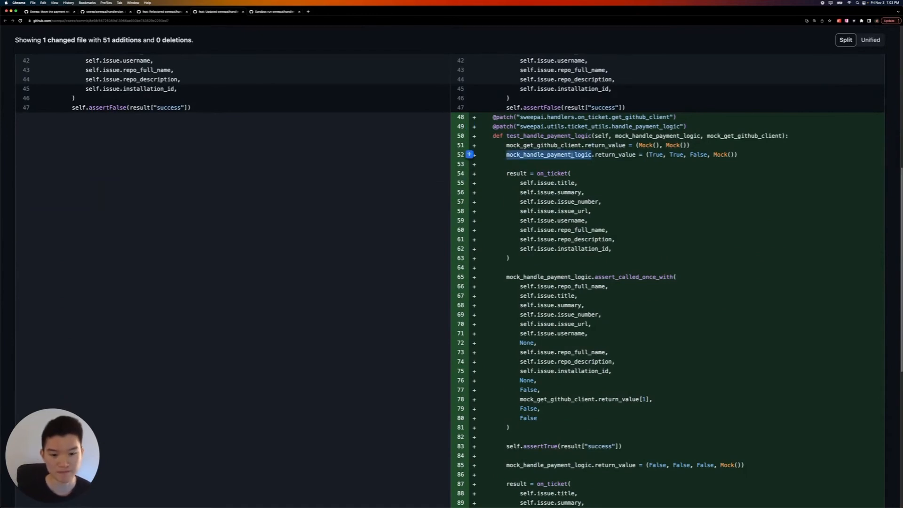
{"action": "scroll", "scroll_direction": "down", "scroll_amount": 3}
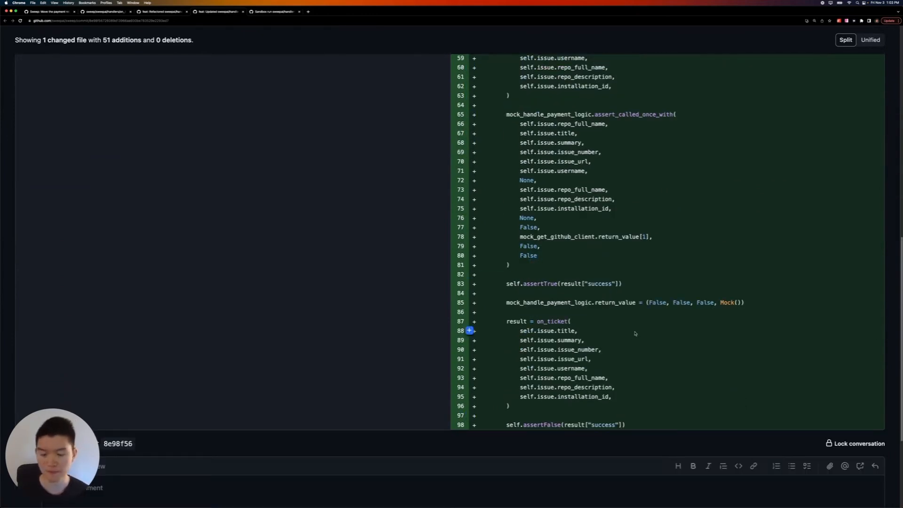
{"action": "scroll", "scroll_direction": "up", "scroll_amount": 3}
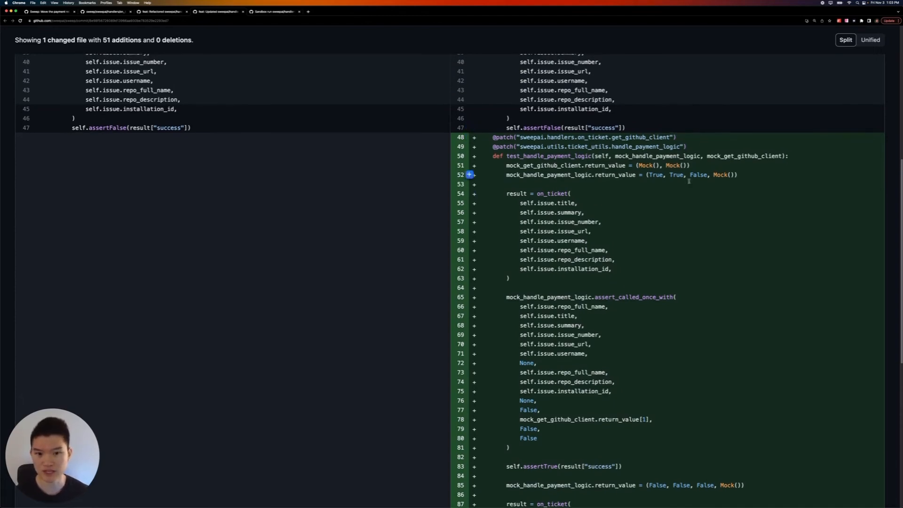
{"action": "scroll", "scroll_direction": "down", "scroll_amount": 3}
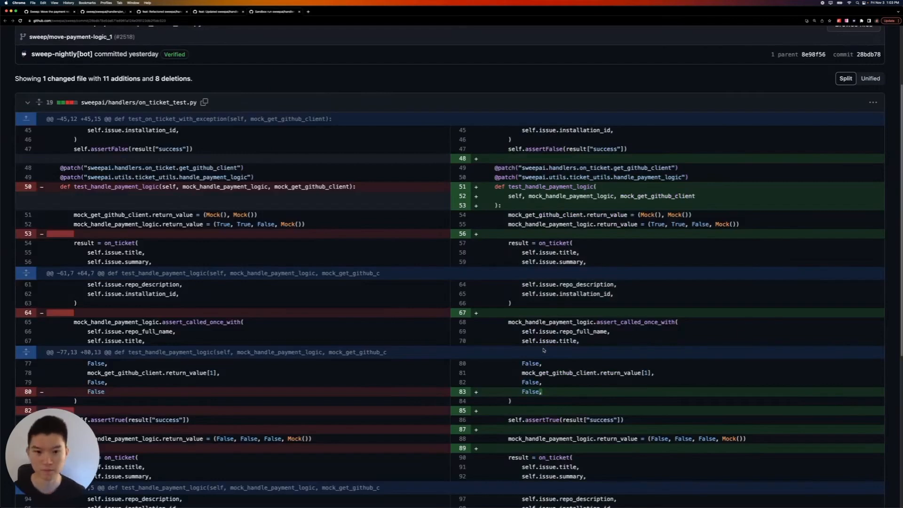
{"action": "scroll", "scroll_direction": "down", "scroll_amount": 3}
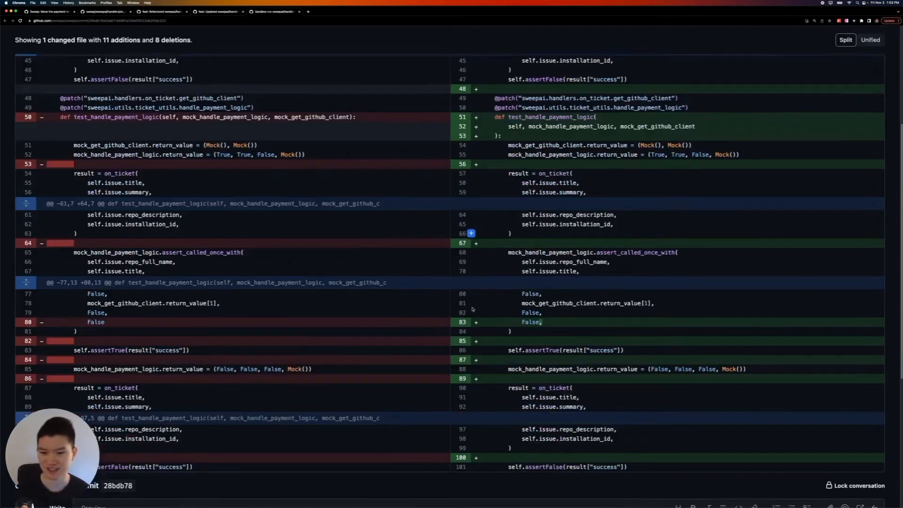
{"action": "scroll", "scroll_direction": "up", "scroll_amount": 3}
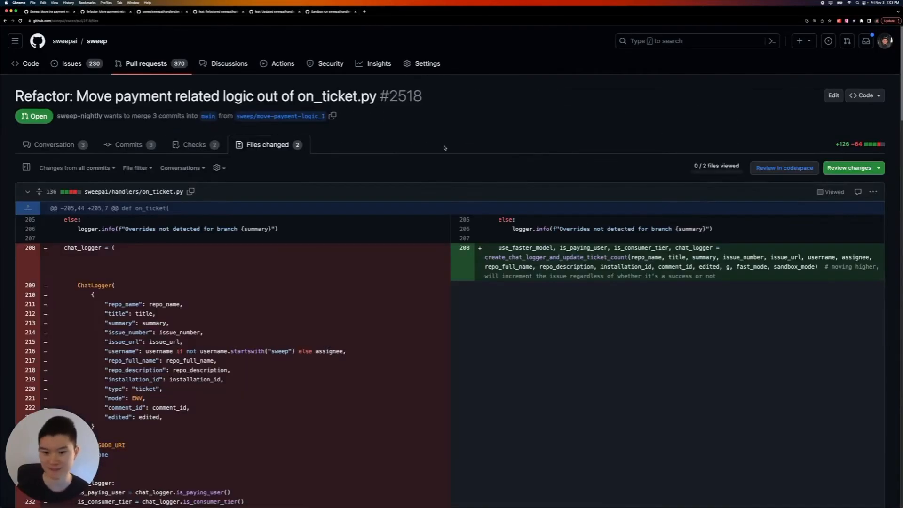
Step: Scroll through issue #2499 and the sweepai/handlers/on_ticket.py source
{"action": "scroll", "scroll_direction": "down", "scroll_amount": 3}
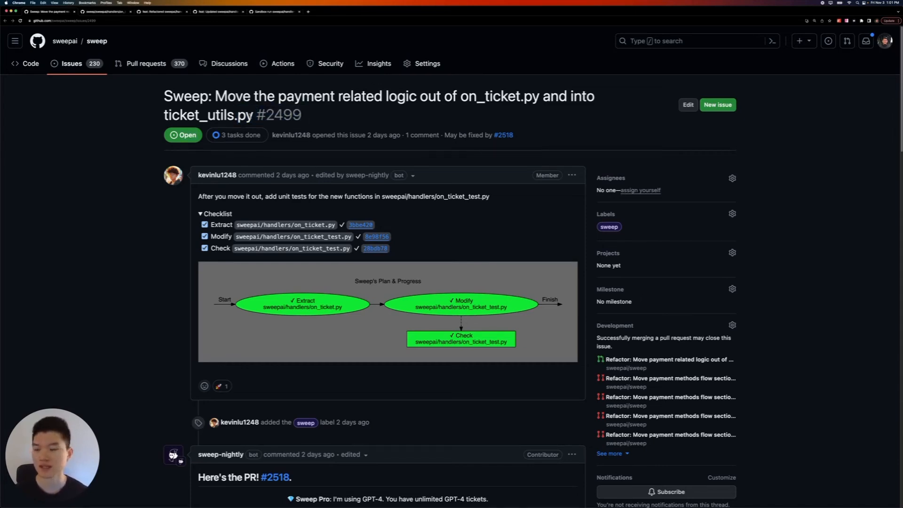
{"action": "mouse_move", "coordinate": [401, 155]}
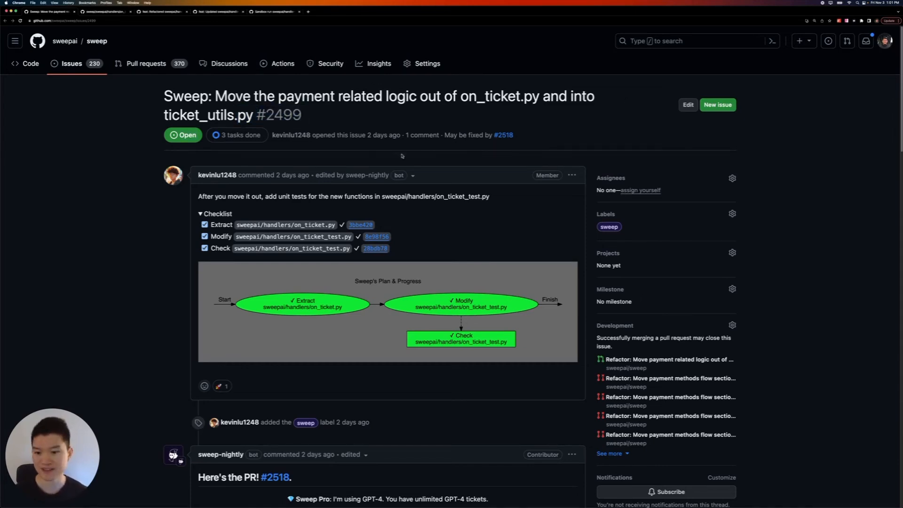
{"action": "scroll", "scroll_direction": "down", "scroll_amount": 3}
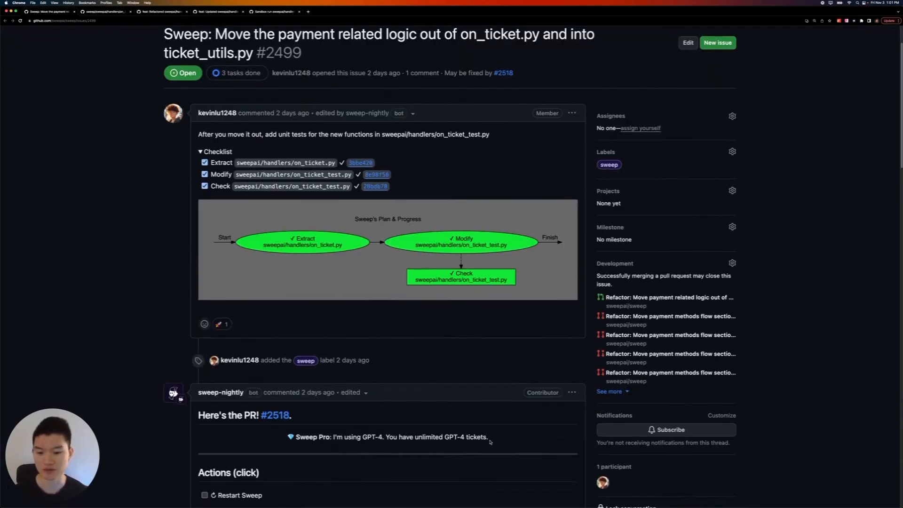
{"action": "mouse_move", "coordinate": [283, 440]}
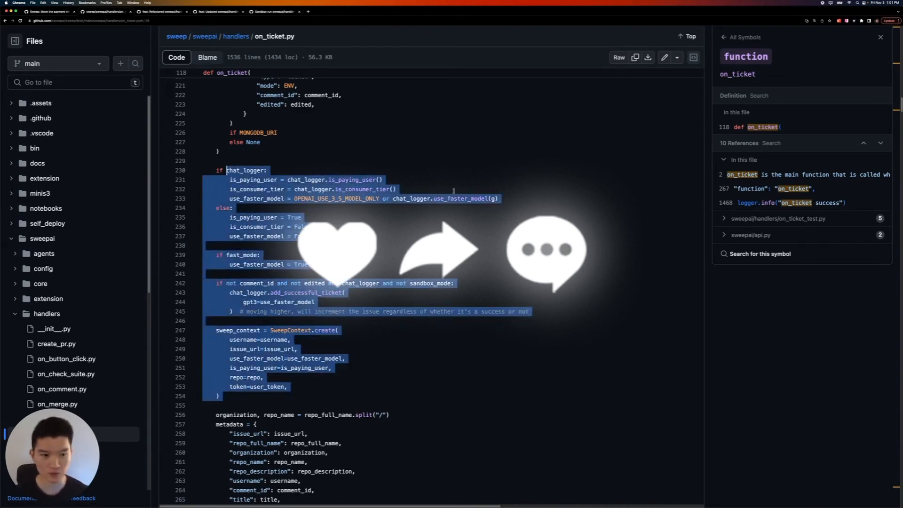
{"action": "scroll", "scroll_direction": "down", "scroll_amount": 3}
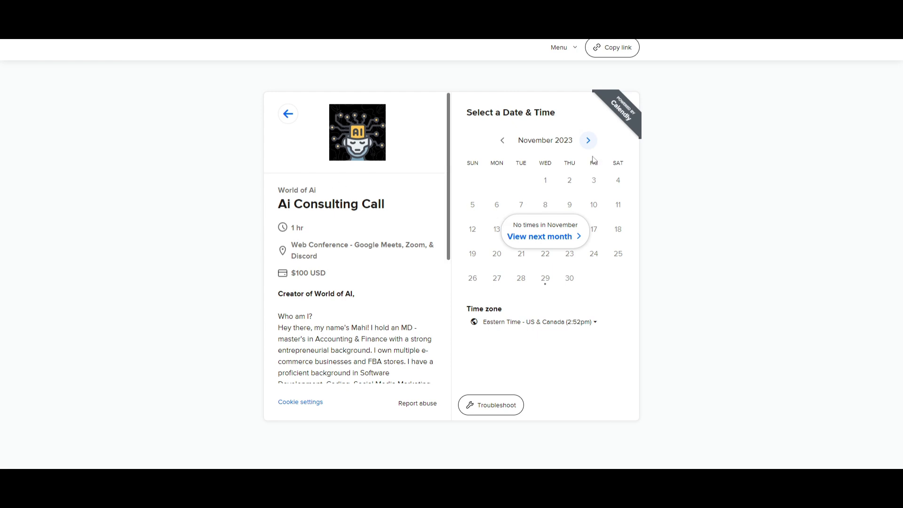
Step: Advance the Ai Consulting Call calendar from November to December 2023
{"action": "left_click", "coordinate": [588, 140]}
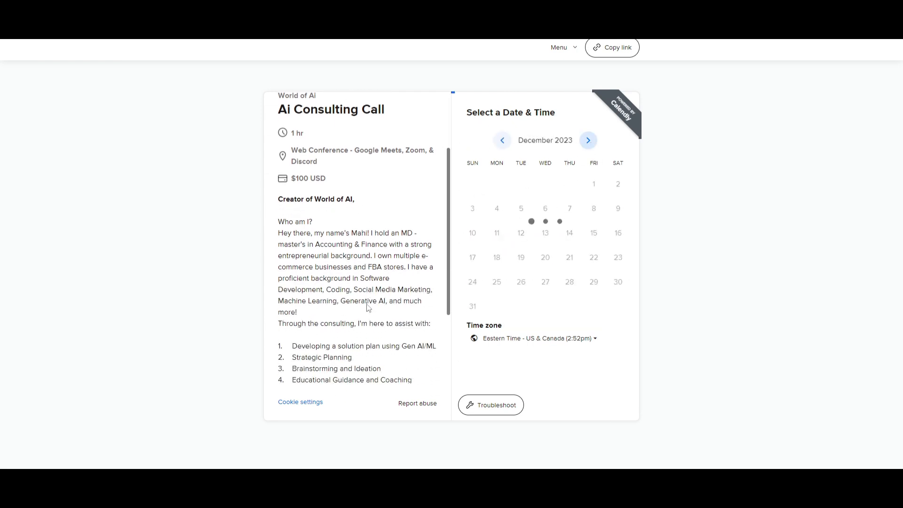
{"action": "scroll", "scroll_direction": "down", "scroll_amount": 3}
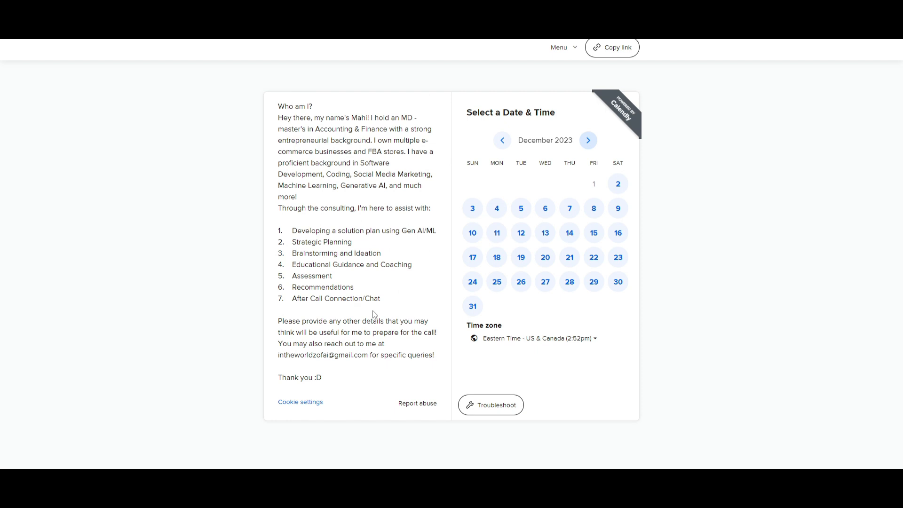
{"action": "mouse_move", "coordinate": [271, 356]}
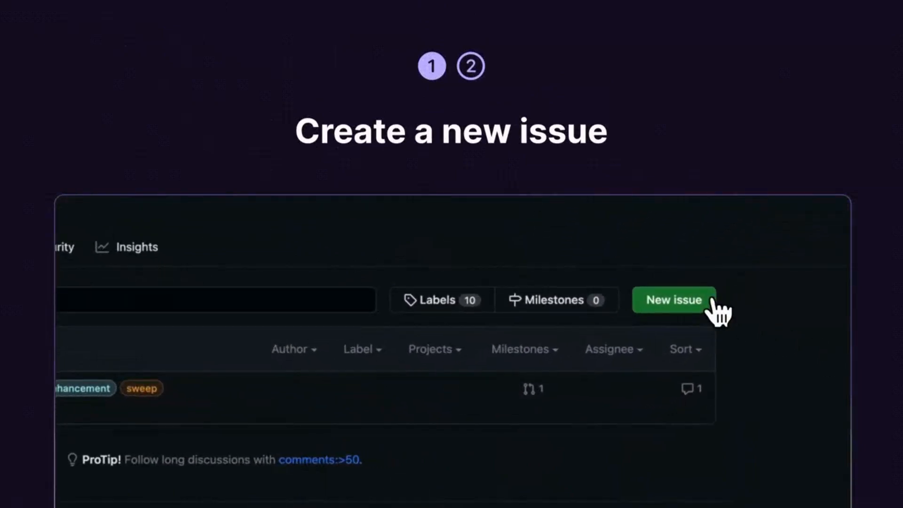
{"action": "left_click", "coordinate": [674, 300]}
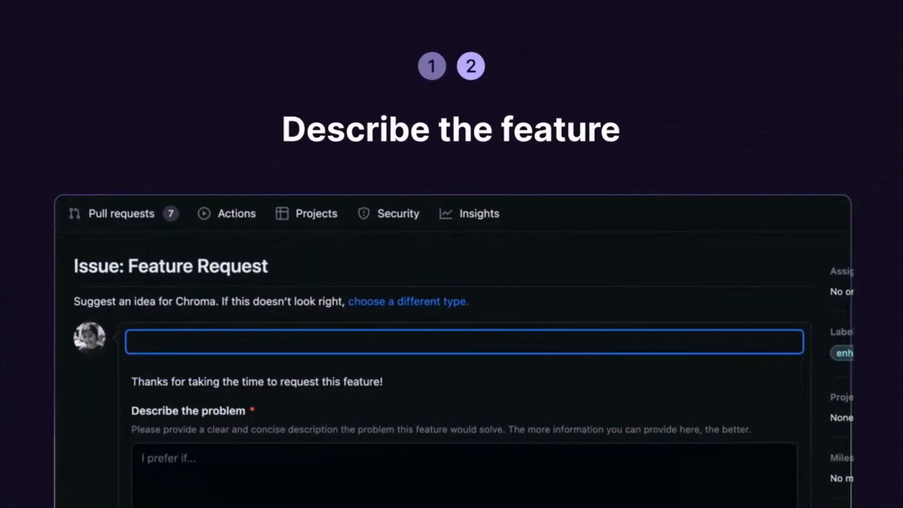
{"action": "type", "text": "Sweep: make .prompt a method and add verbosity and colors"}
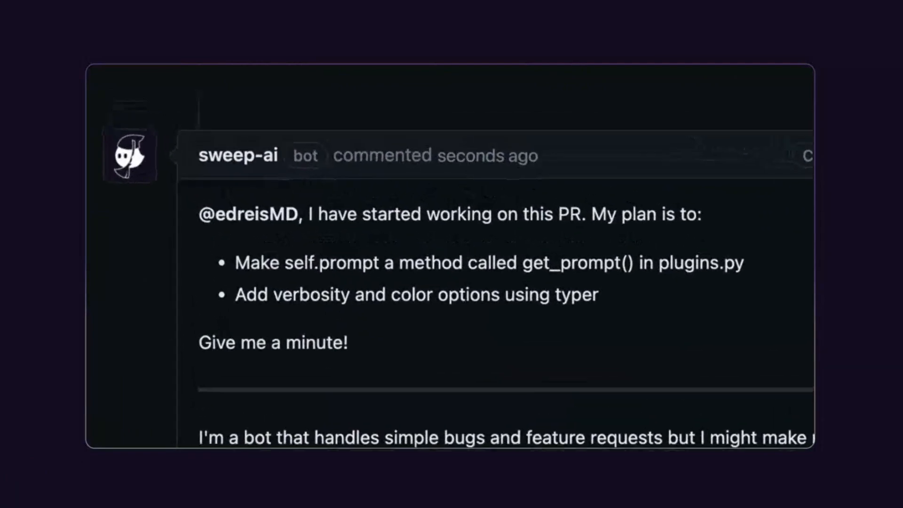
{"action": "scroll", "scroll_direction": "up", "scroll_amount": 3}
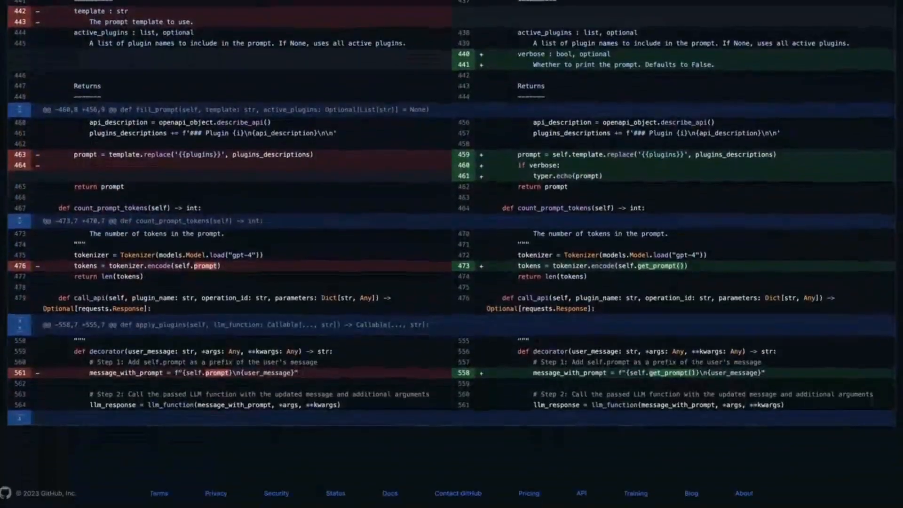
{"action": "scroll", "scroll_direction": "up", "scroll_amount": 3}
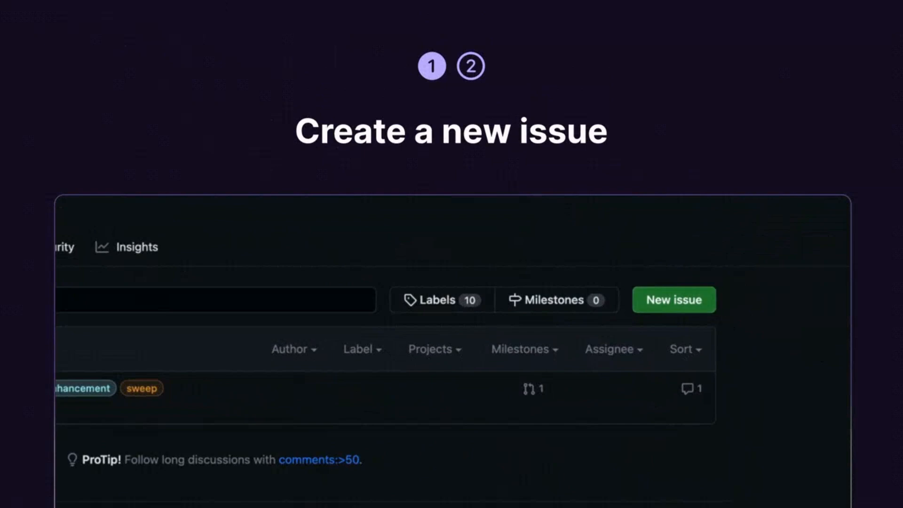
{"action": "left_click", "coordinate": [672, 300]}
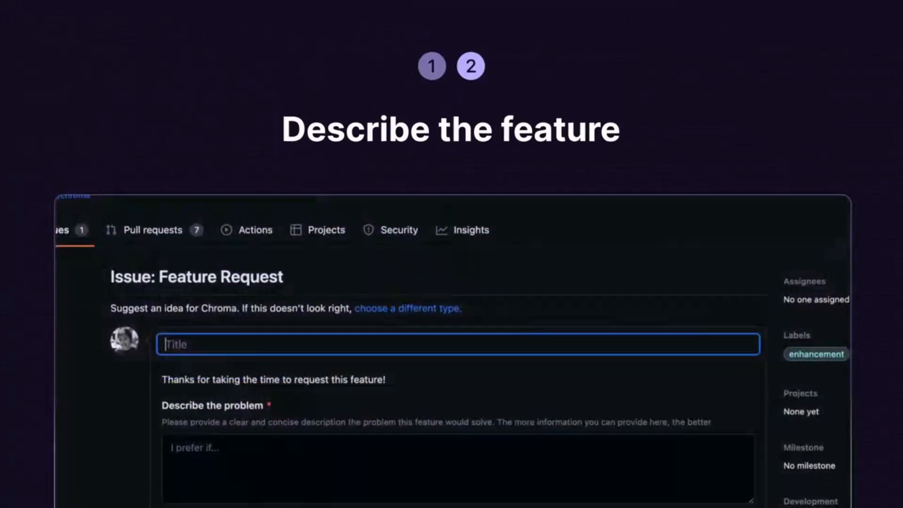
{"action": "type", "text": "Sweep: make .prompt"}
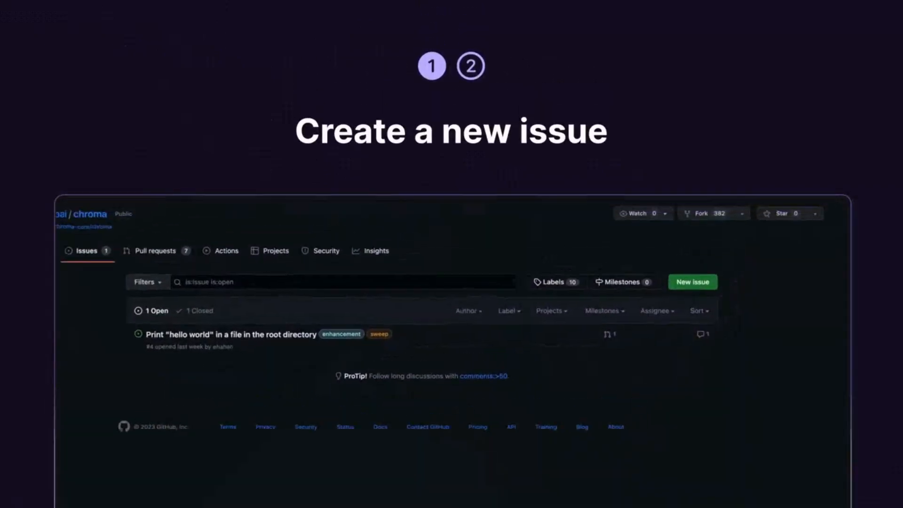
{"action": "left_click", "coordinate": [691, 282]}
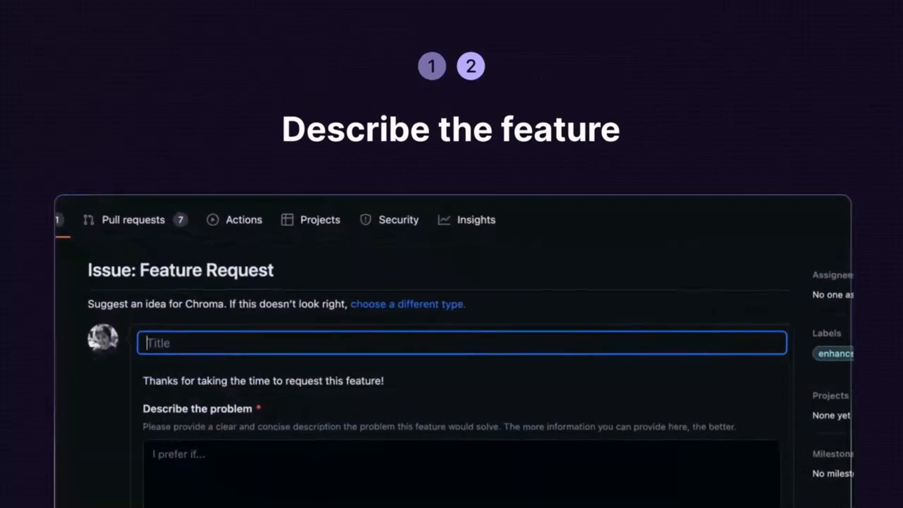
{"action": "type", "text": "Sweep: make .prompt a method and add verbosit"}
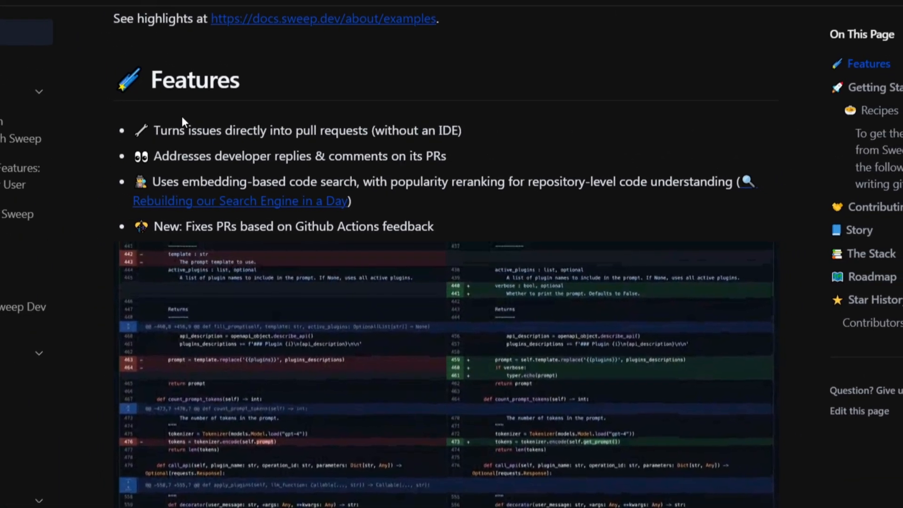
Step: Scroll the Getting Started docs page up to the Features heading
{"action": "scroll", "scroll_direction": "up", "scroll_amount": 3}
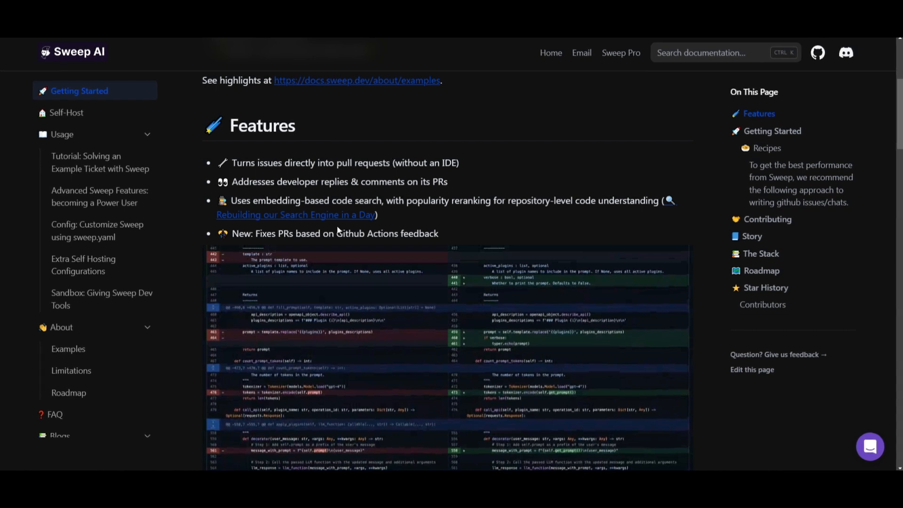
{"action": "mouse_move", "coordinate": [455, 229]}
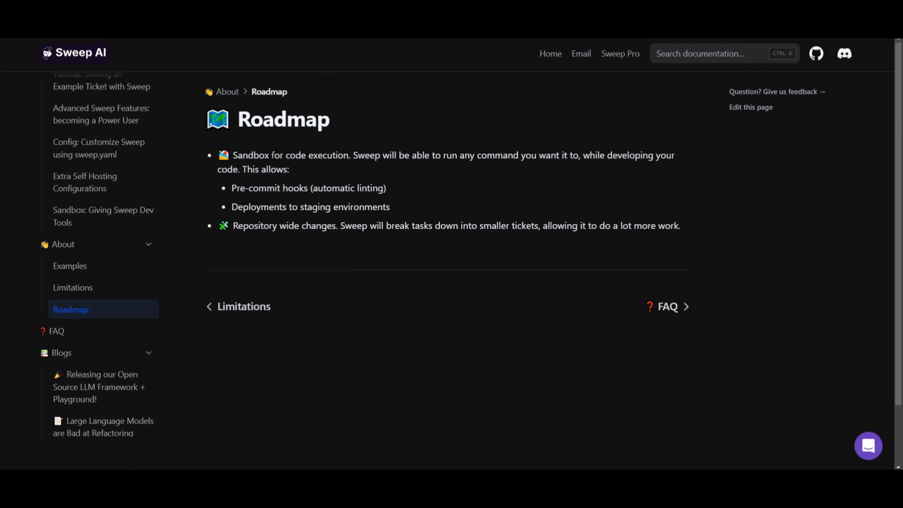
{"action": "mouse_move", "coordinate": [319, 169]}
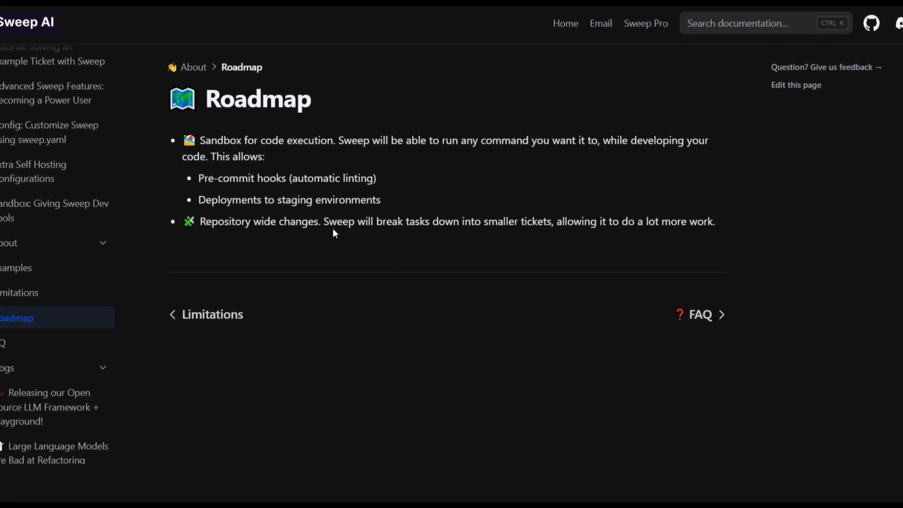
Step: Scroll up through the docs page showing the vector_db.py tech-debt example
{"action": "scroll", "scroll_direction": "up", "scroll_amount": 3}
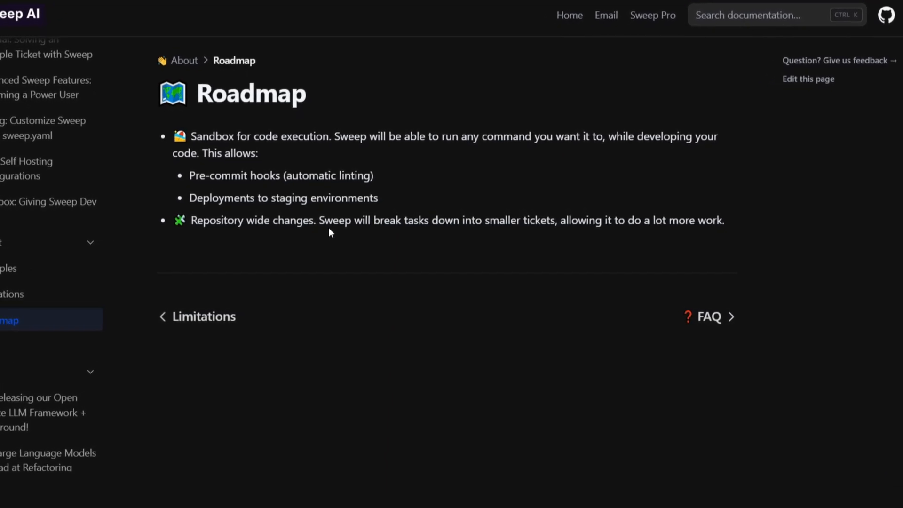
{"action": "scroll", "scroll_direction": "up", "scroll_amount": 3}
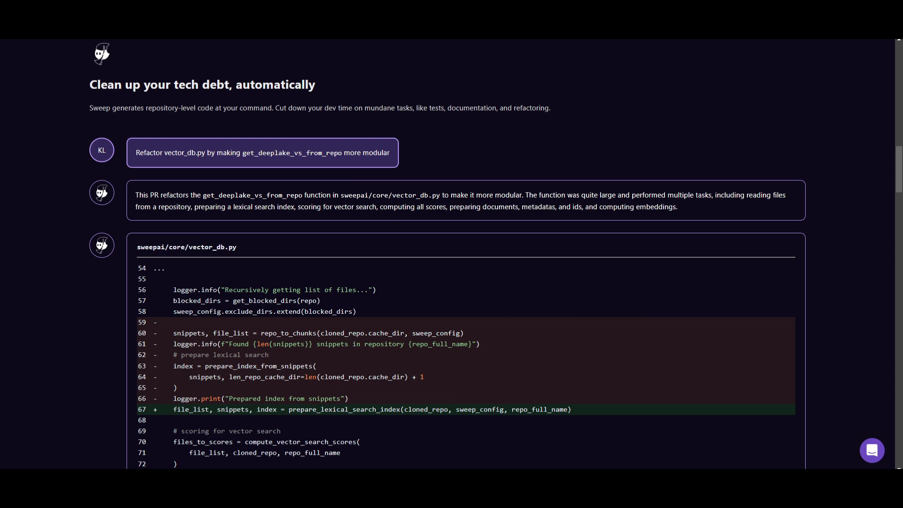
{"action": "mouse_move", "coordinate": [120, 167]}
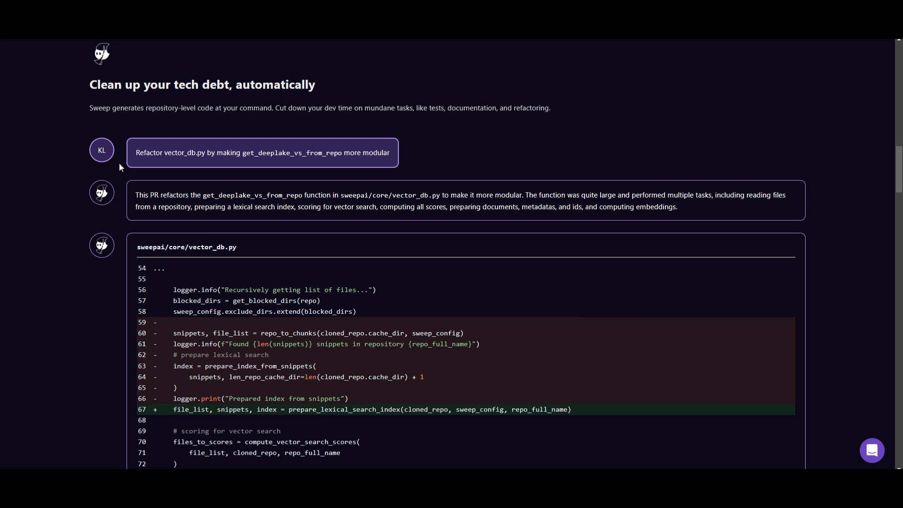
{"action": "mouse_move", "coordinate": [181, 131]}
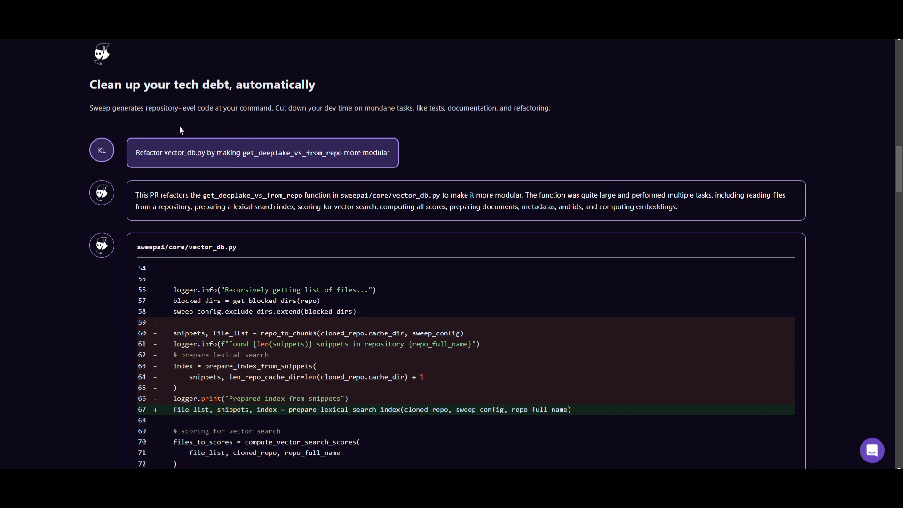
{"action": "mouse_move", "coordinate": [124, 165]}
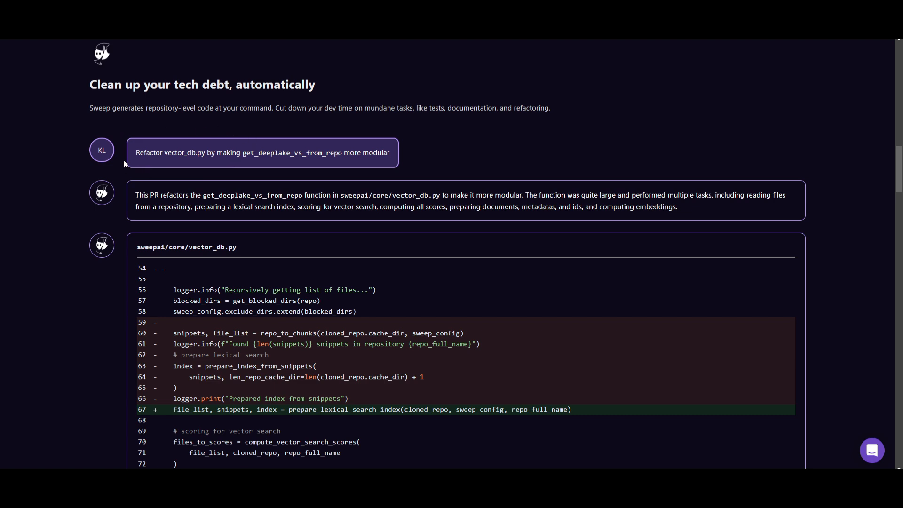
{"action": "scroll", "scroll_direction": "down", "scroll_amount": 3}
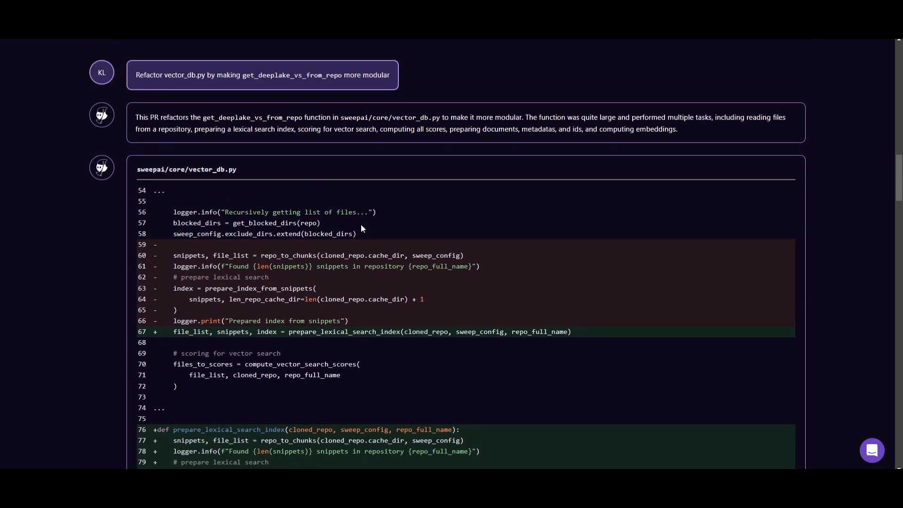
{"action": "scroll", "scroll_direction": "up", "scroll_amount": 3}
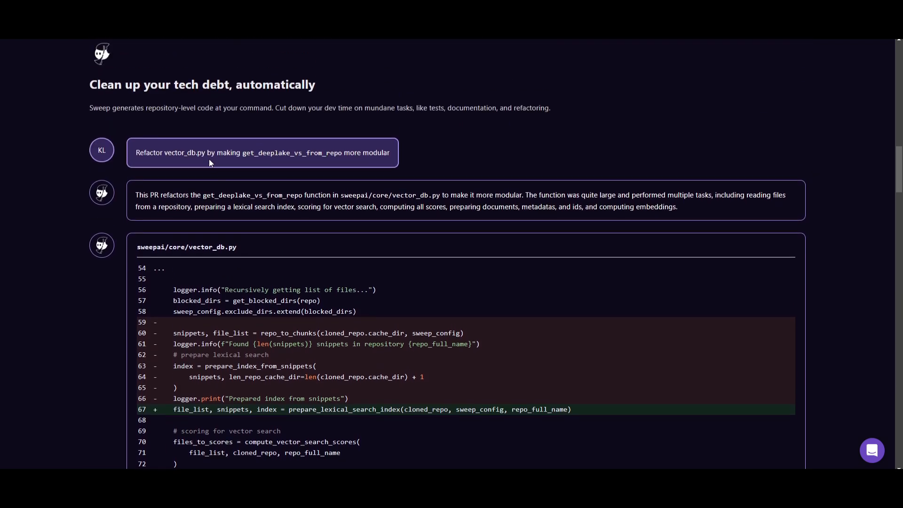
{"action": "mouse_move", "coordinate": [189, 175]}
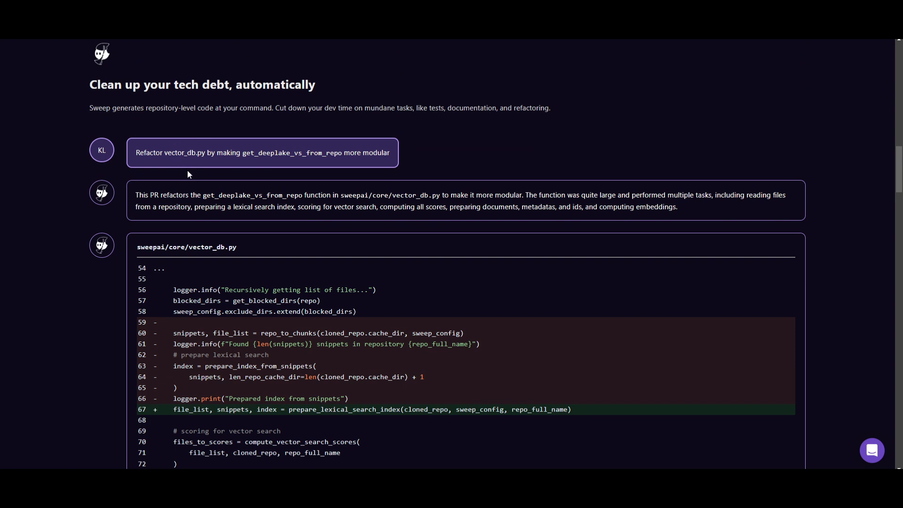
{"action": "mouse_move", "coordinate": [202, 188]}
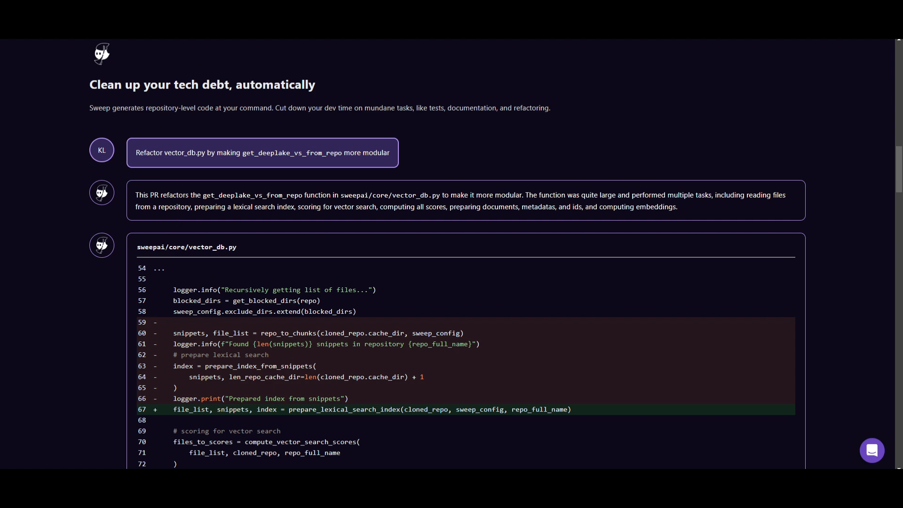
{"action": "mouse_move", "coordinate": [690, 250]}
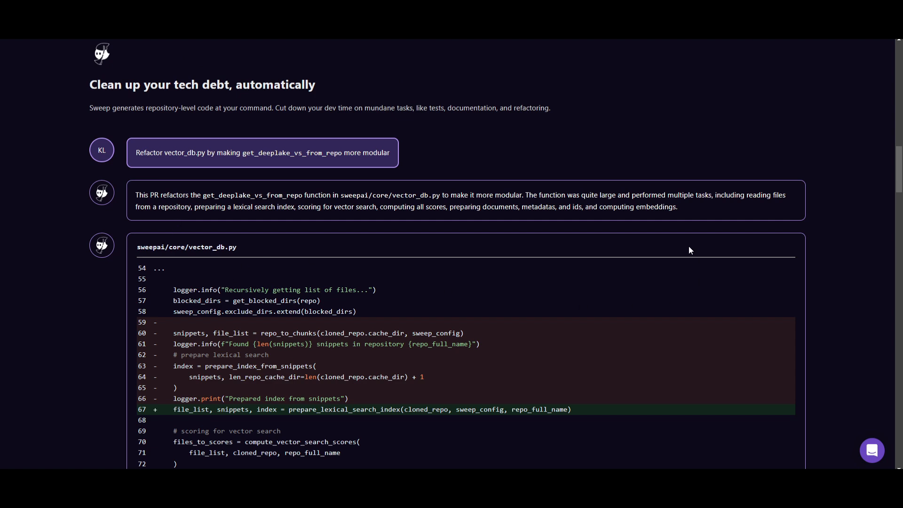
{"action": "scroll", "scroll_direction": "down", "scroll_amount": 3}
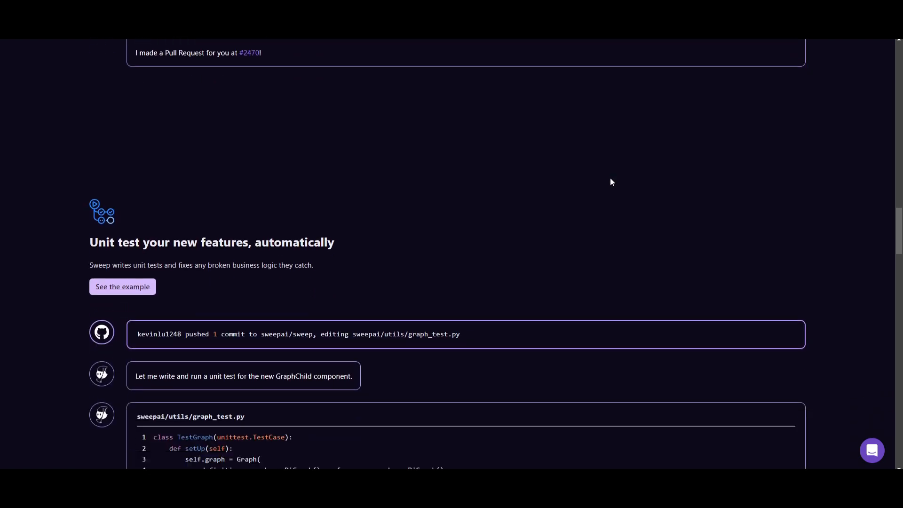
{"action": "scroll", "scroll_direction": "down", "scroll_amount": 3}
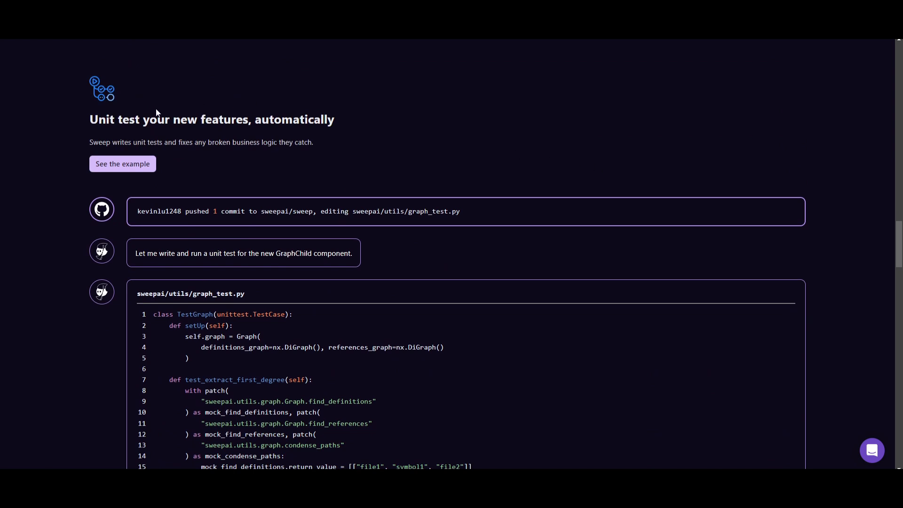
{"action": "scroll", "scroll_direction": "down", "scroll_amount": 3}
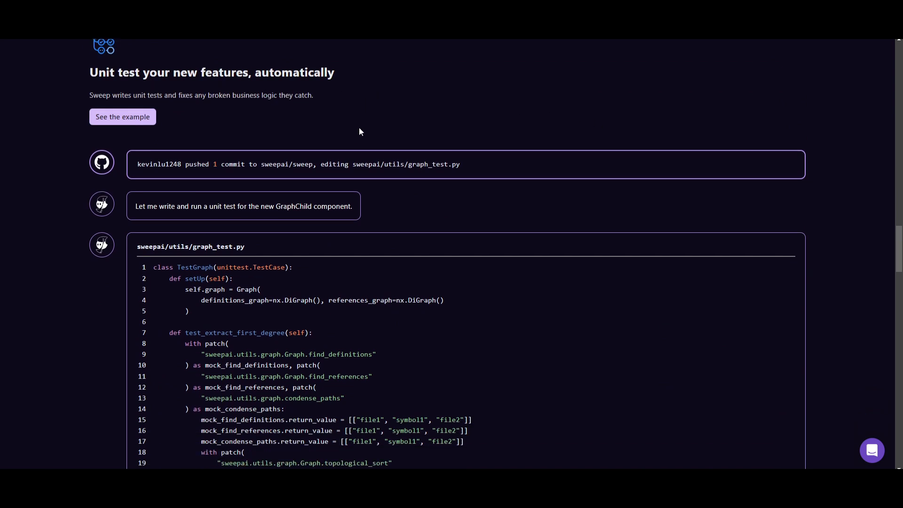
{"action": "mouse_move", "coordinate": [215, 105]}
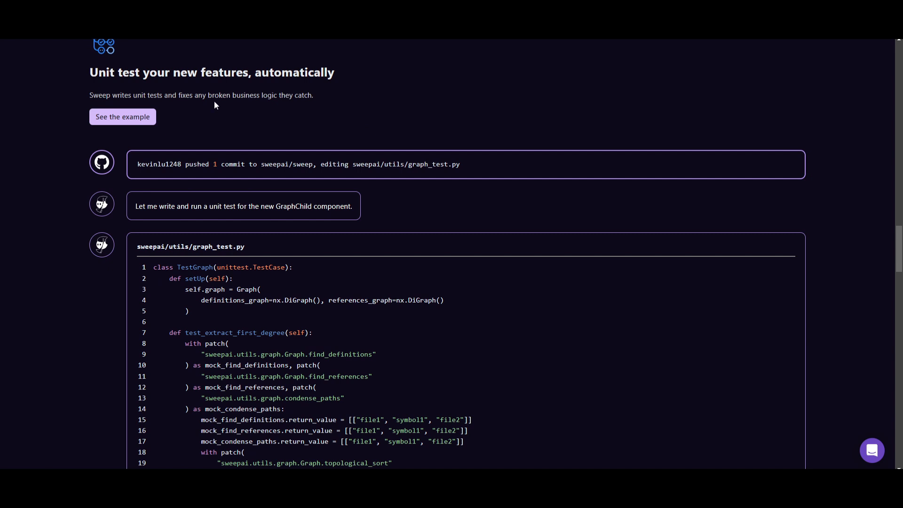
{"action": "mouse_move", "coordinate": [287, 107]}
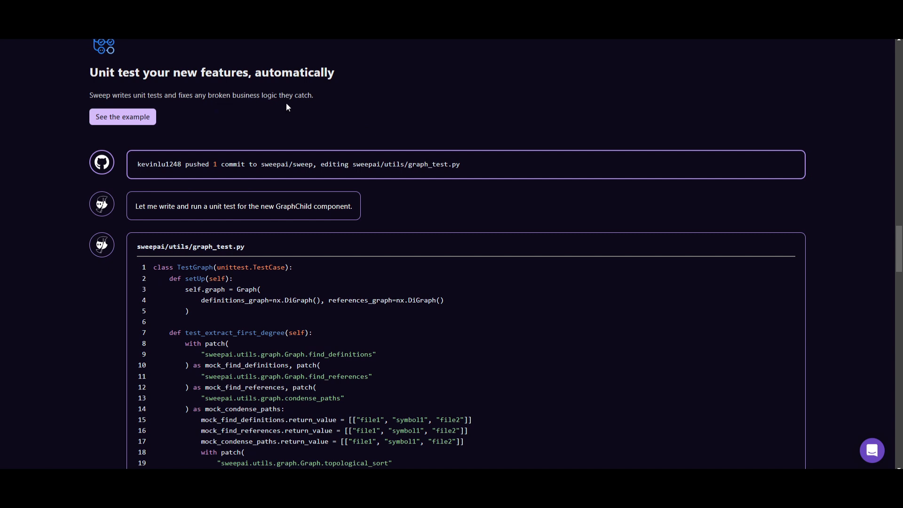
{"action": "mouse_move", "coordinate": [320, 154]}
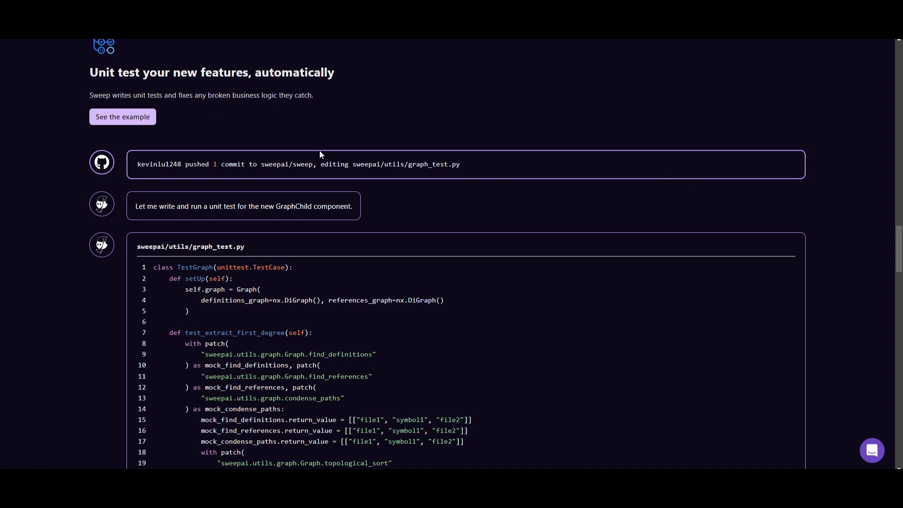
{"action": "mouse_move", "coordinate": [24, 182]}
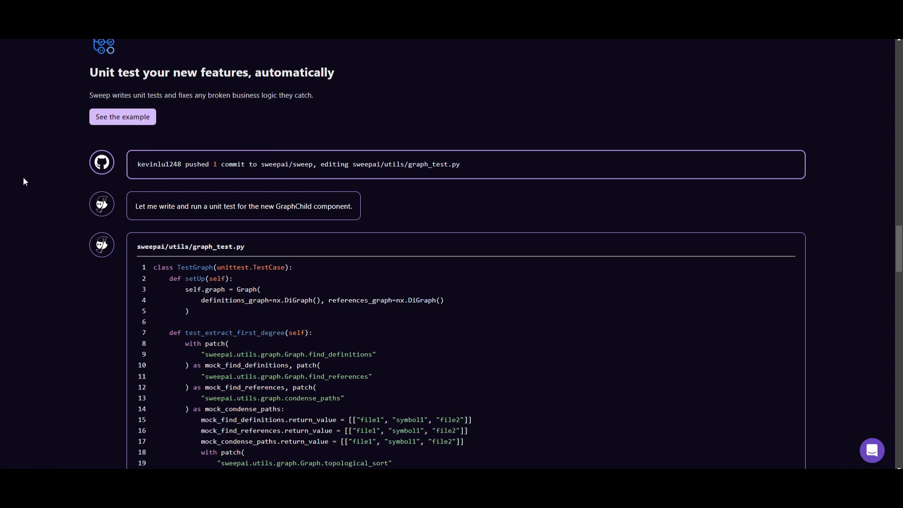
{"action": "scroll", "scroll_direction": "down", "scroll_amount": 3}
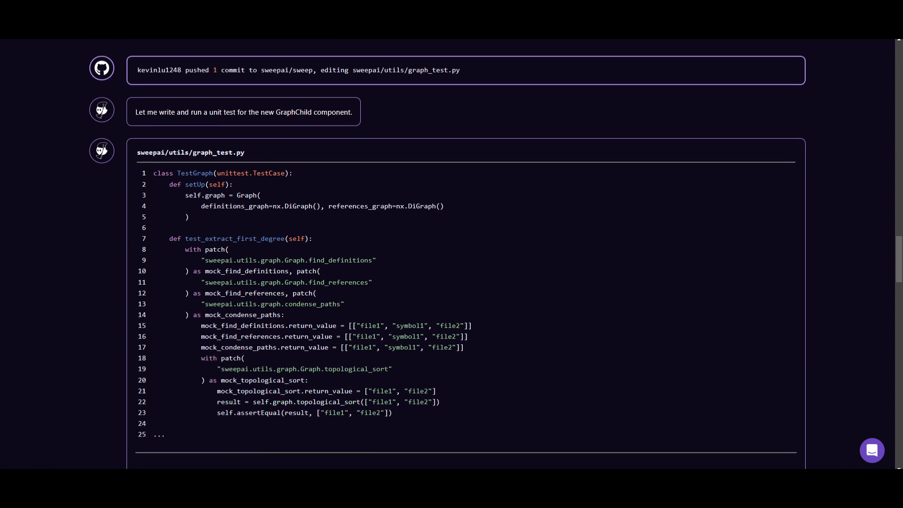
{"action": "scroll", "scroll_direction": "down", "scroll_amount": 3}
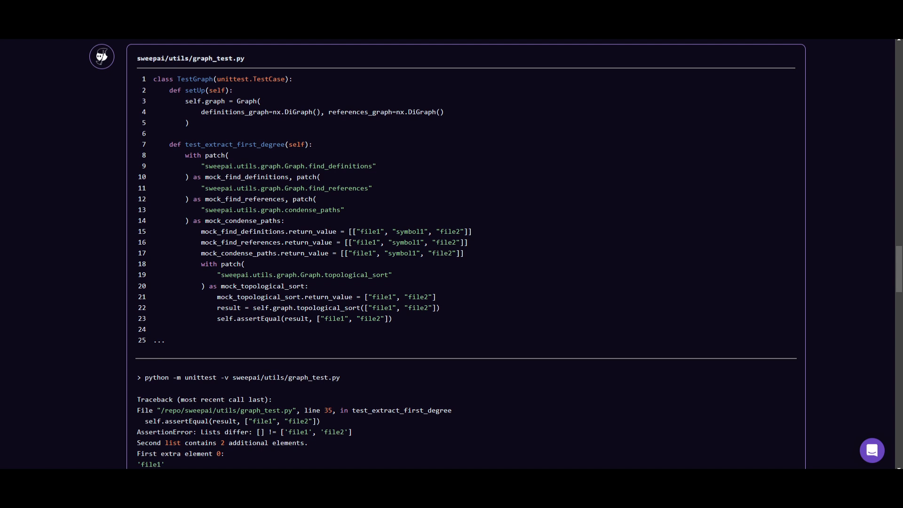
{"action": "mouse_move", "coordinate": [625, 233]}
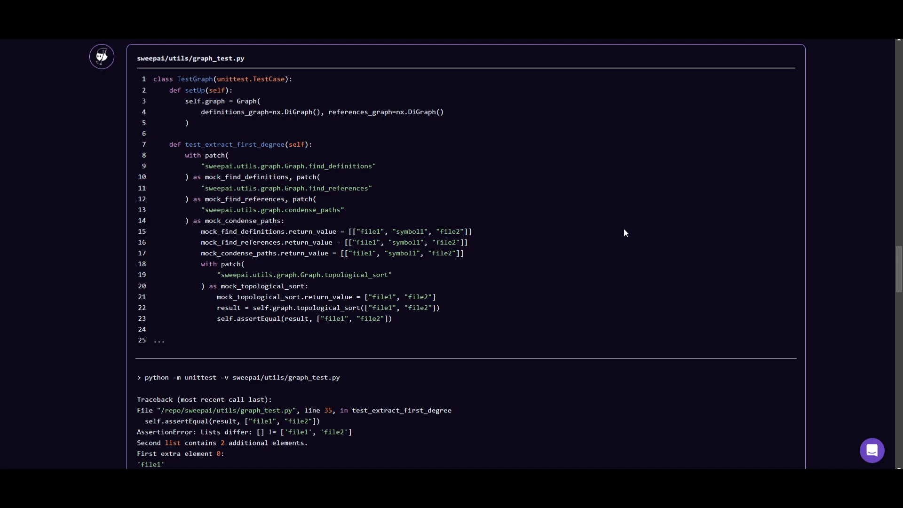
{"action": "scroll", "scroll_direction": "down", "scroll_amount": 3}
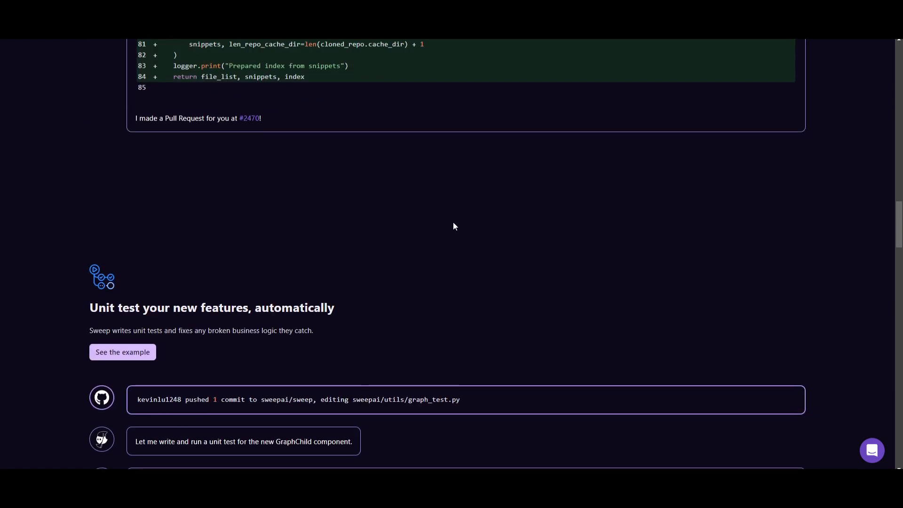
{"action": "scroll", "scroll_direction": "up", "scroll_amount": 3}
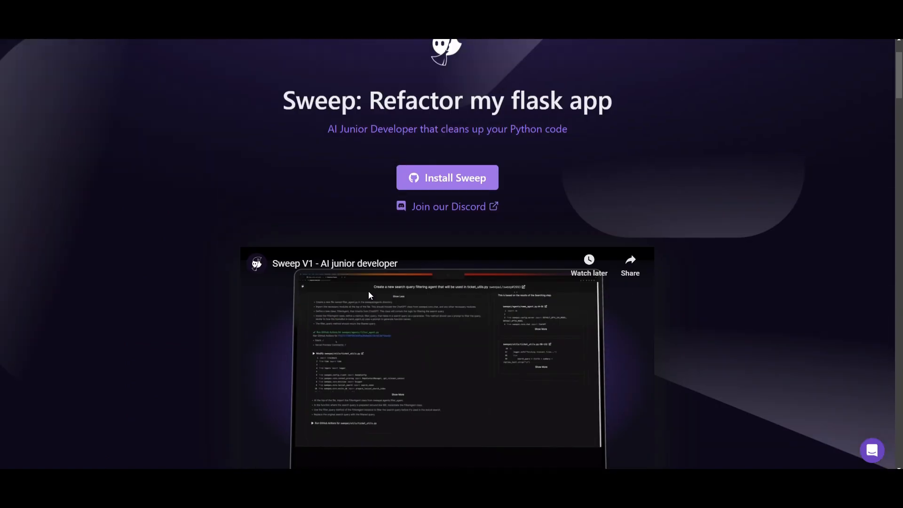
{"action": "scroll", "scroll_direction": "up", "scroll_amount": 3}
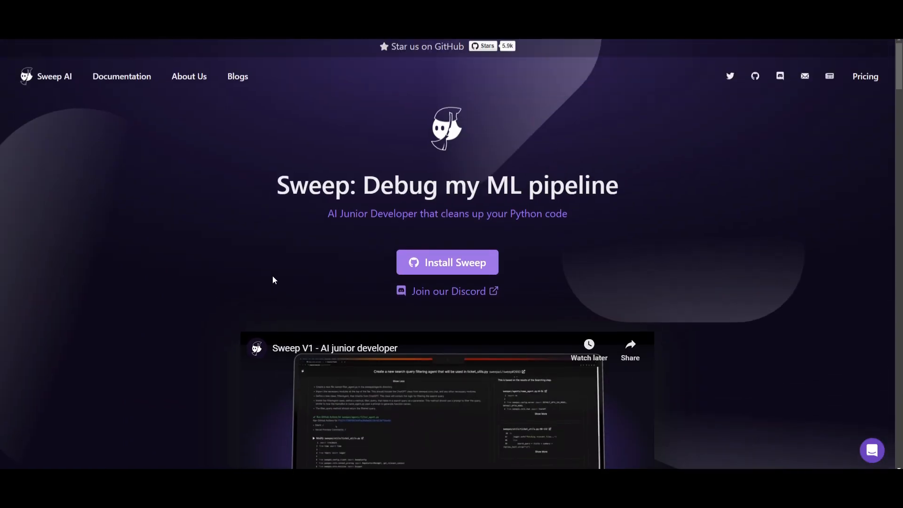
{"action": "mouse_move", "coordinate": [82, 144]}
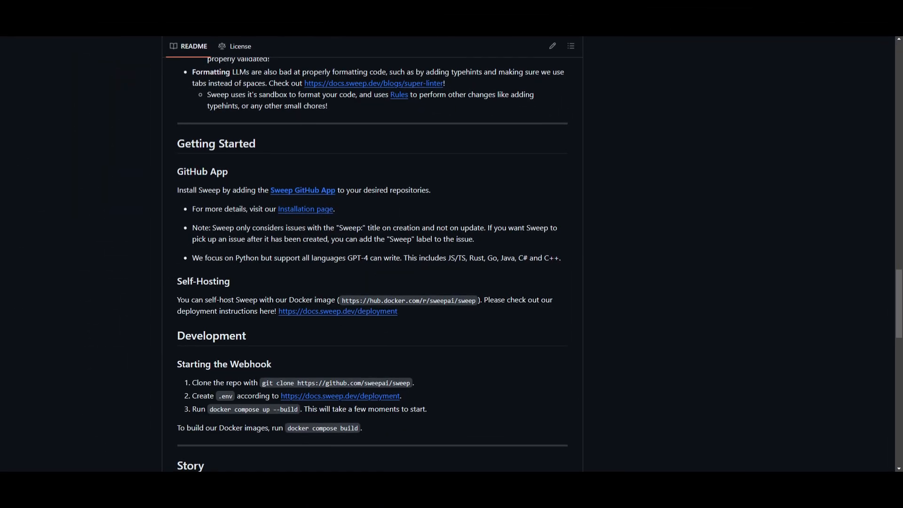
{"action": "mouse_move", "coordinate": [176, 247]}
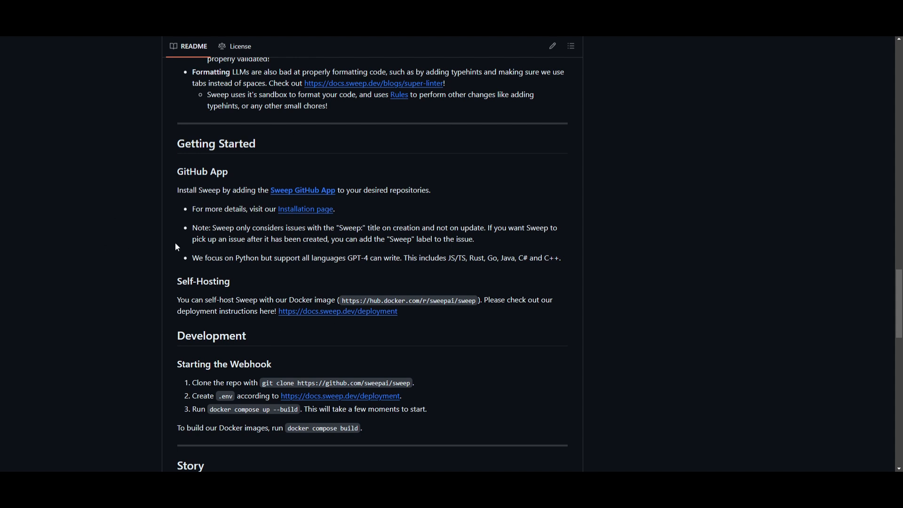
{"action": "mouse_move", "coordinate": [115, 185]}
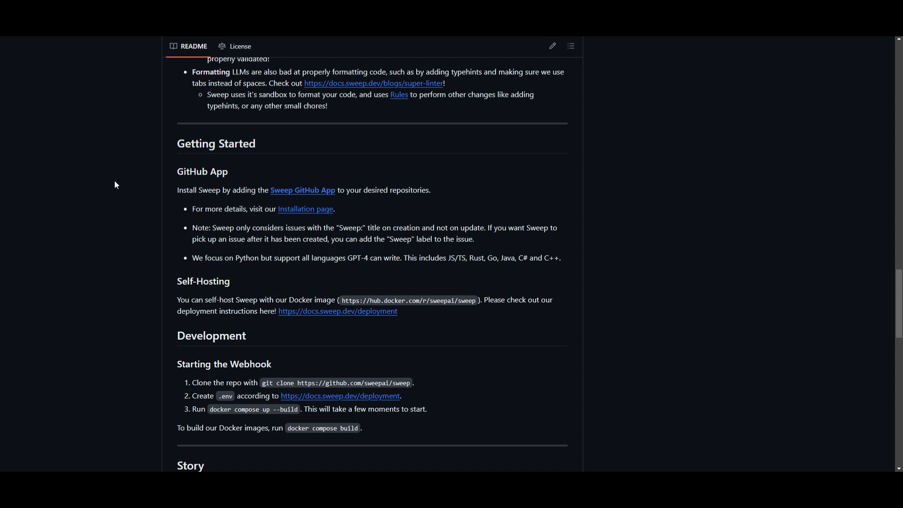
{"action": "mouse_move", "coordinate": [446, 139]}
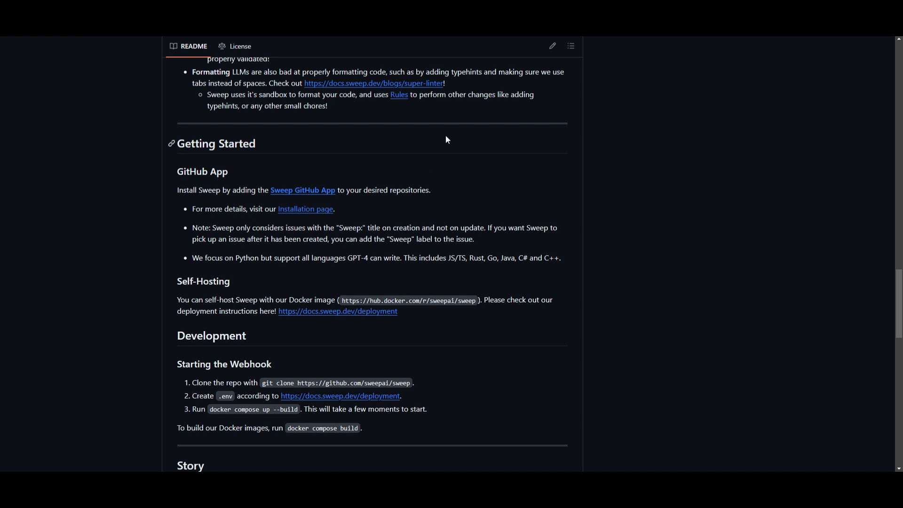
{"action": "mouse_move", "coordinate": [446, 139]}
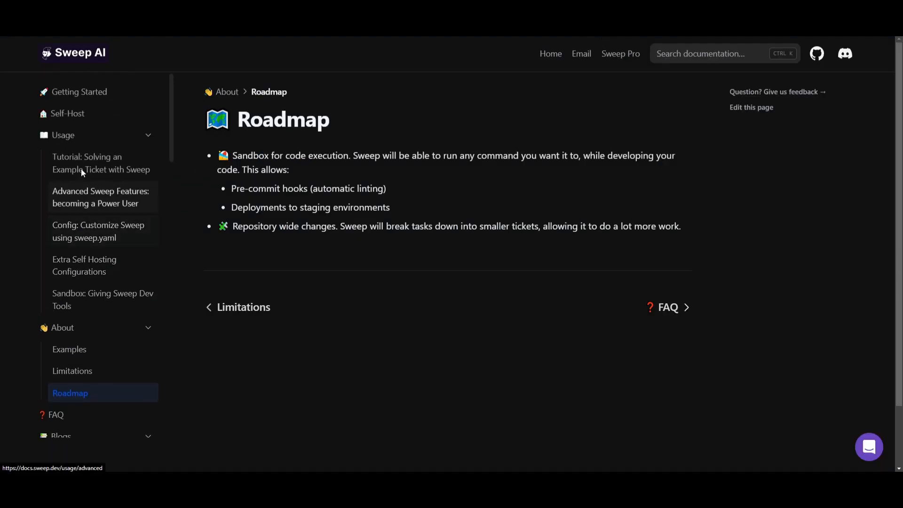
Step: Open the Self-Host guide and read the OpenAI API Token and Hosting Sweep sections
{"action": "left_click", "coordinate": [67, 113]}
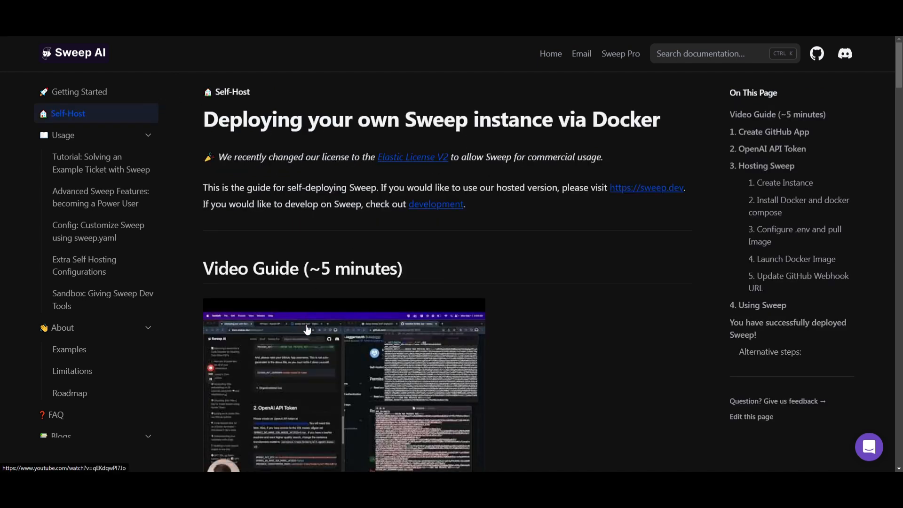
{"action": "mouse_move", "coordinate": [200, 295]}
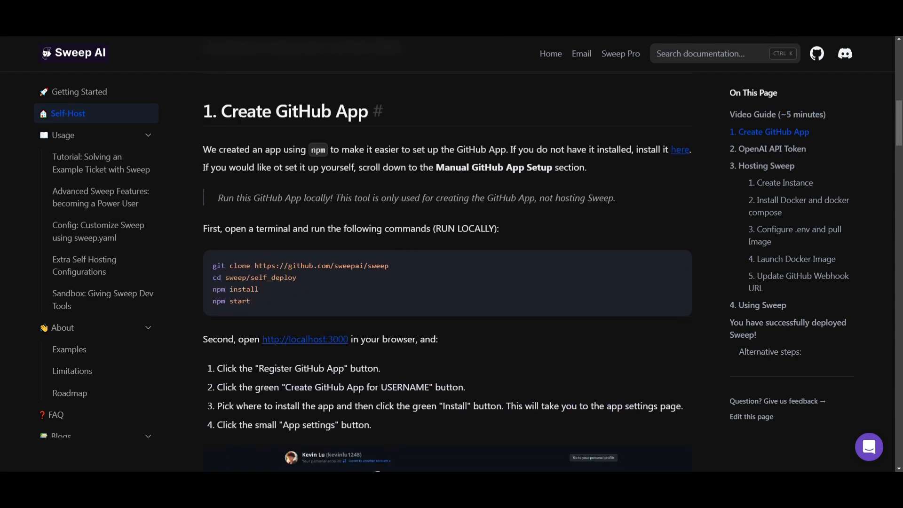
{"action": "mouse_move", "coordinate": [333, 289]}
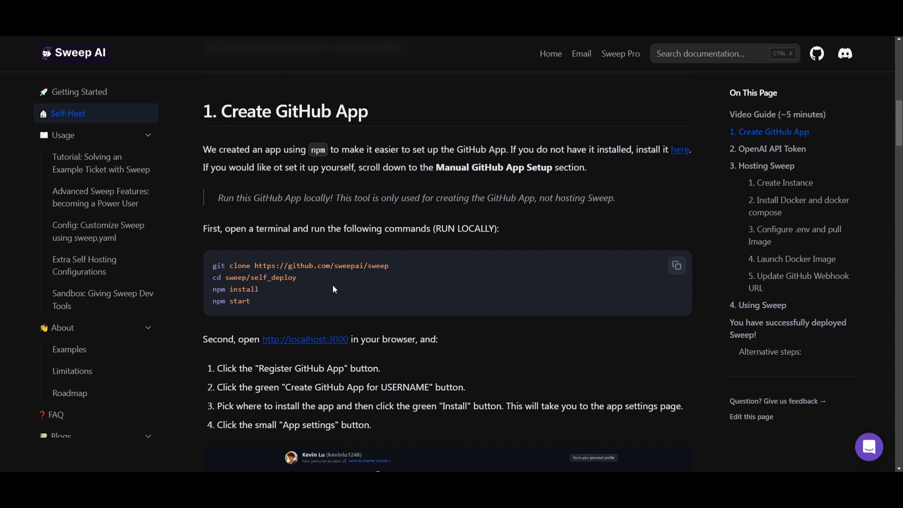
{"action": "mouse_move", "coordinate": [271, 251]}
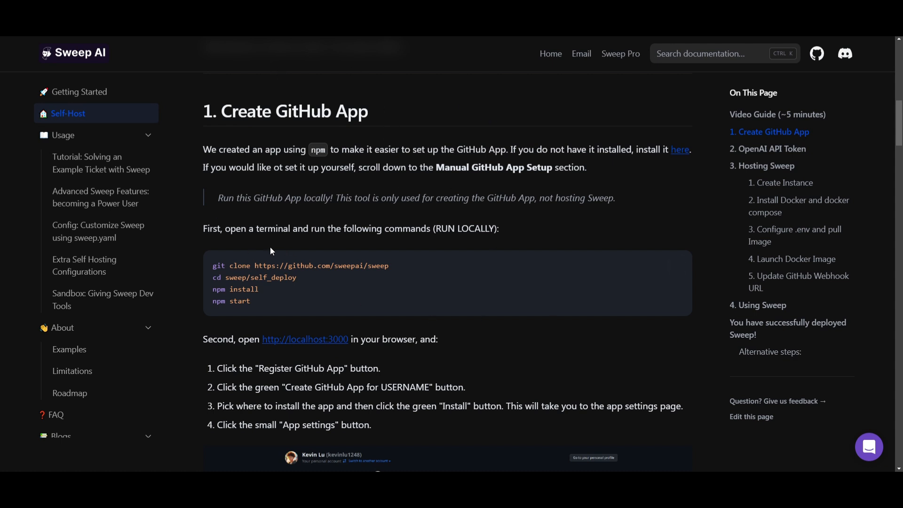
{"action": "mouse_move", "coordinate": [330, 261]}
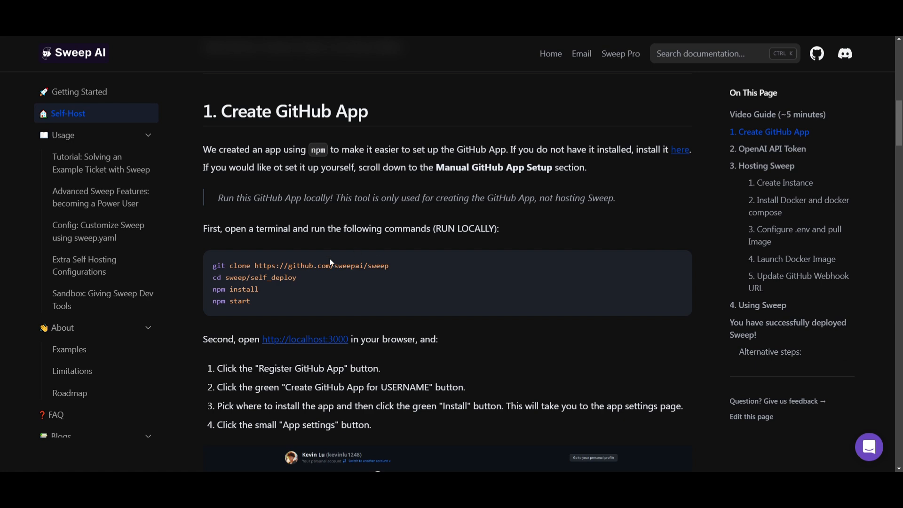
{"action": "scroll", "scroll_direction": "down", "scroll_amount": 3}
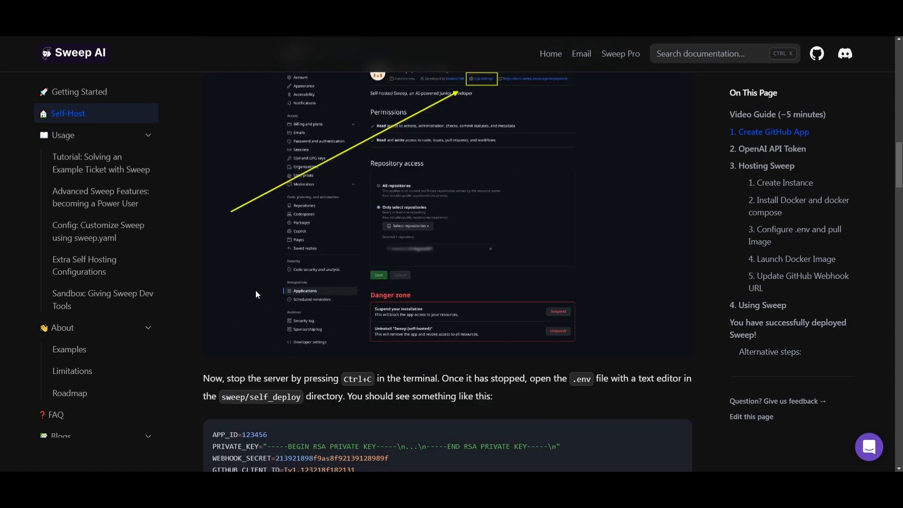
{"action": "scroll", "scroll_direction": "down", "scroll_amount": 3}
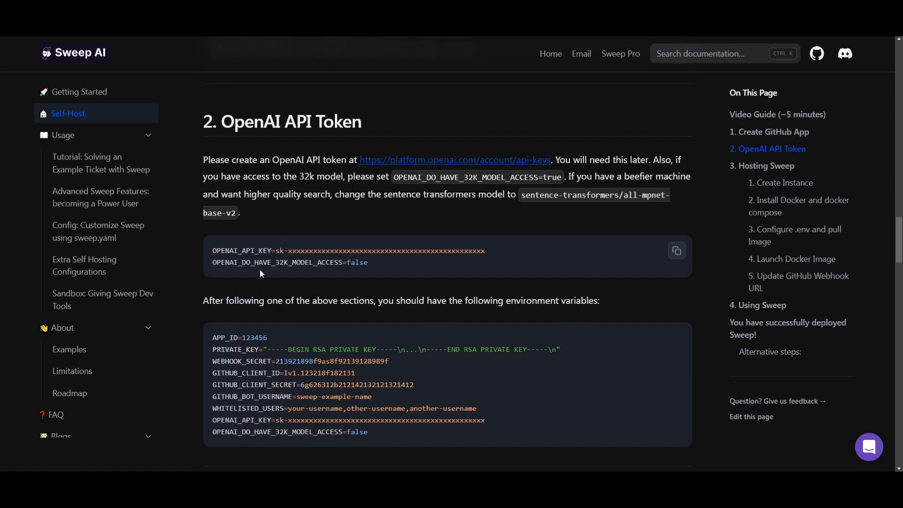
{"action": "mouse_move", "coordinate": [369, 186]}
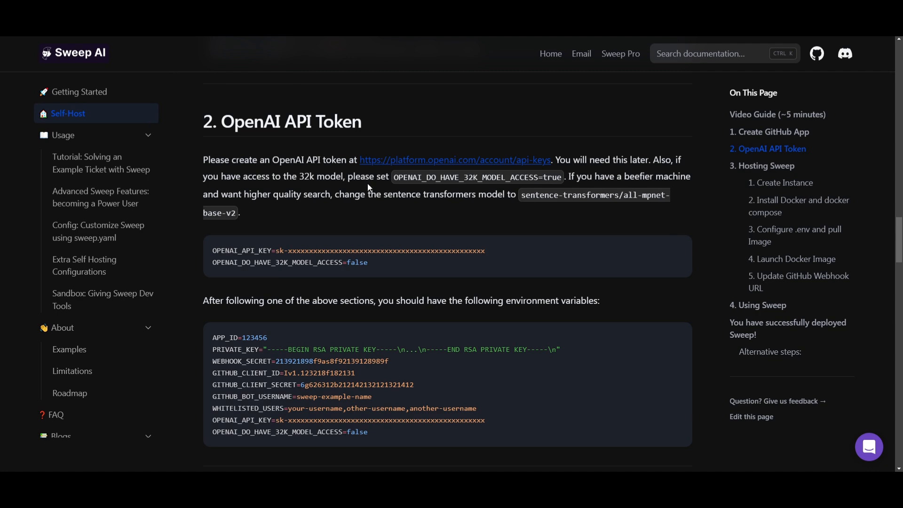
{"action": "scroll", "scroll_direction": "down", "scroll_amount": 3}
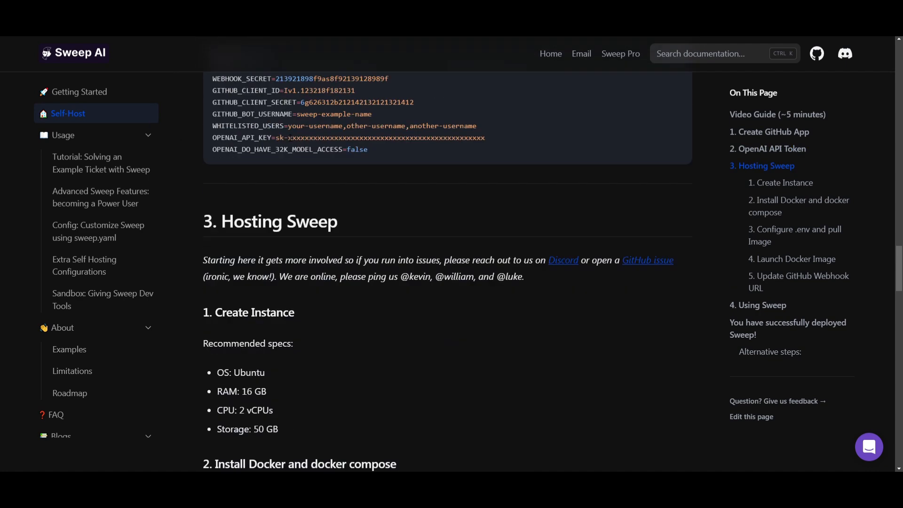
{"action": "scroll", "scroll_direction": "down", "scroll_amount": 3}
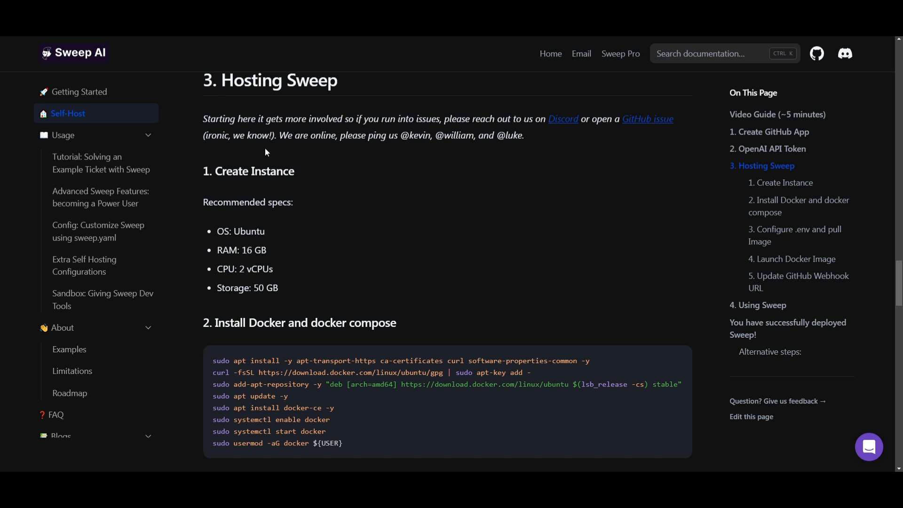
{"action": "scroll", "scroll_direction": "down", "scroll_amount": 3}
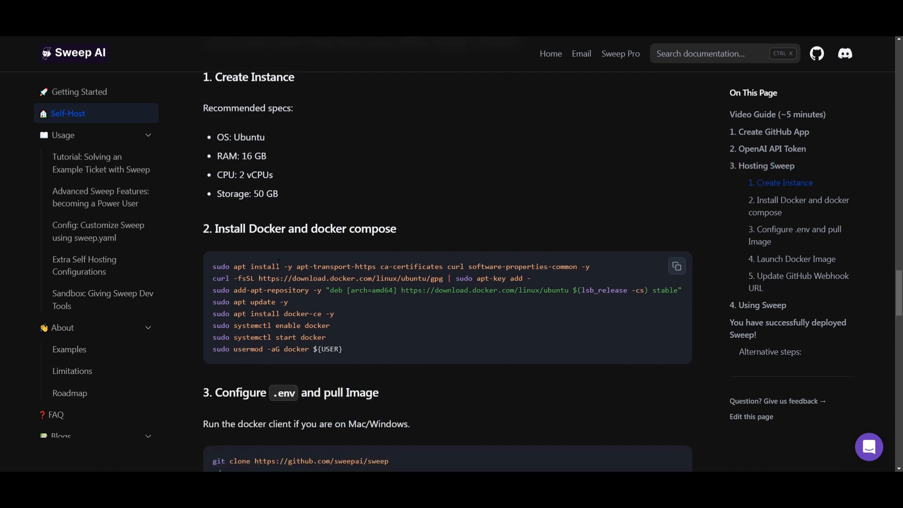
{"action": "scroll", "scroll_direction": "down", "scroll_amount": 3}
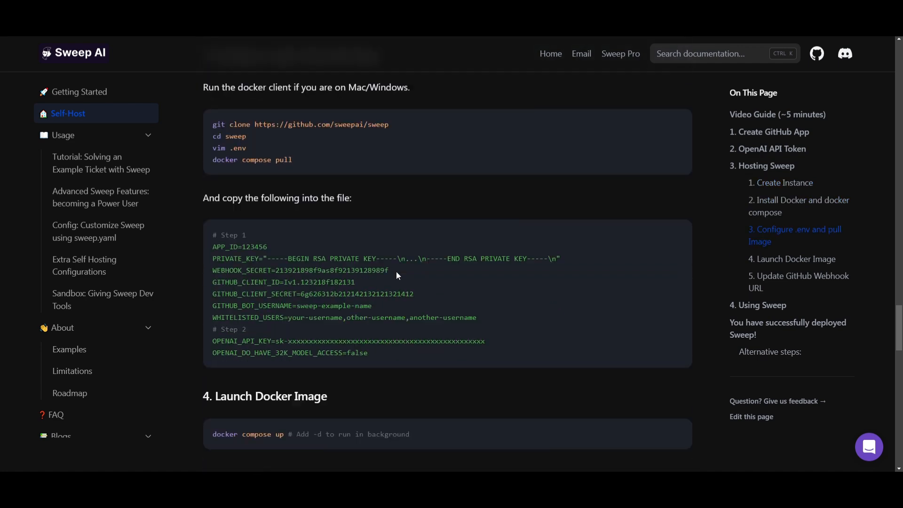
{"action": "scroll", "scroll_direction": "down", "scroll_amount": 3}
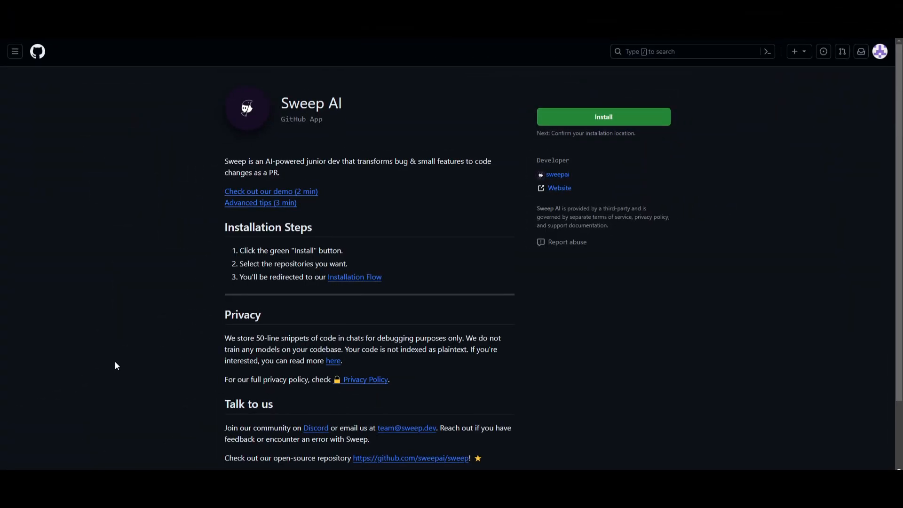
{"action": "mouse_move", "coordinate": [498, 119]}
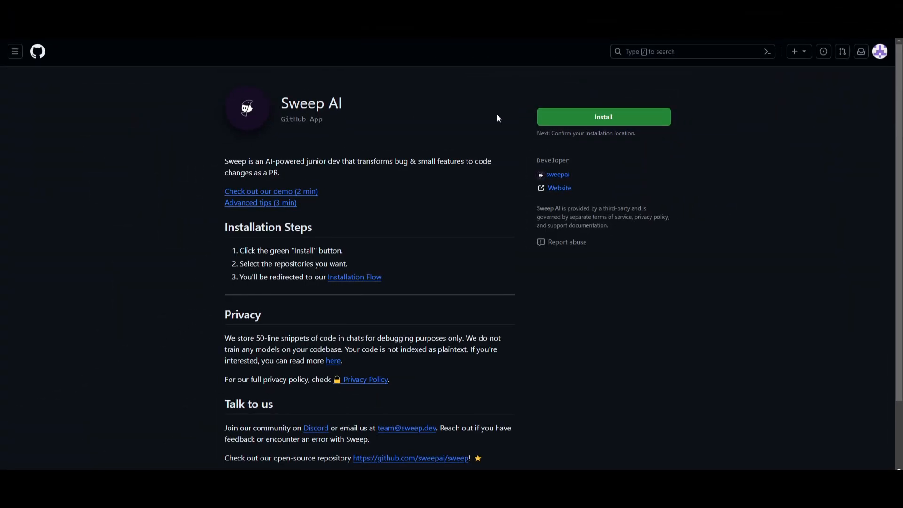
{"action": "mouse_move", "coordinate": [526, 186]}
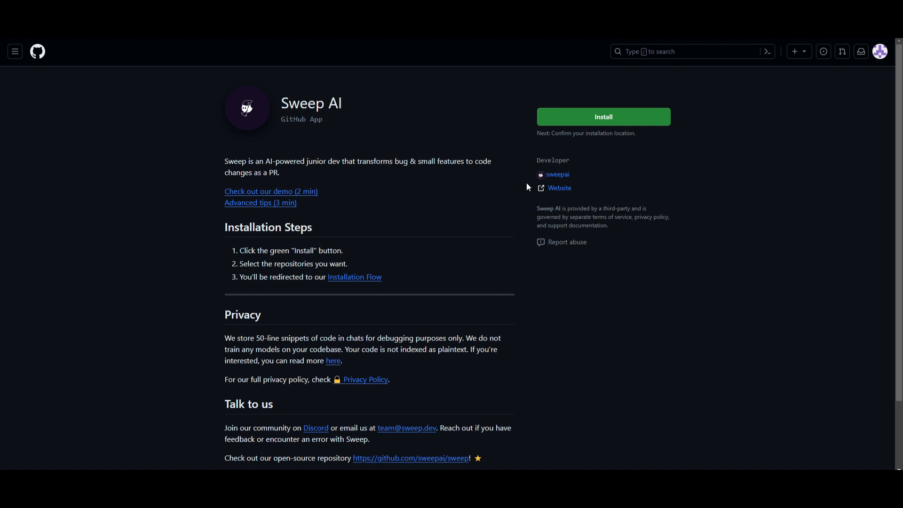
{"action": "mouse_move", "coordinate": [146, 47]}
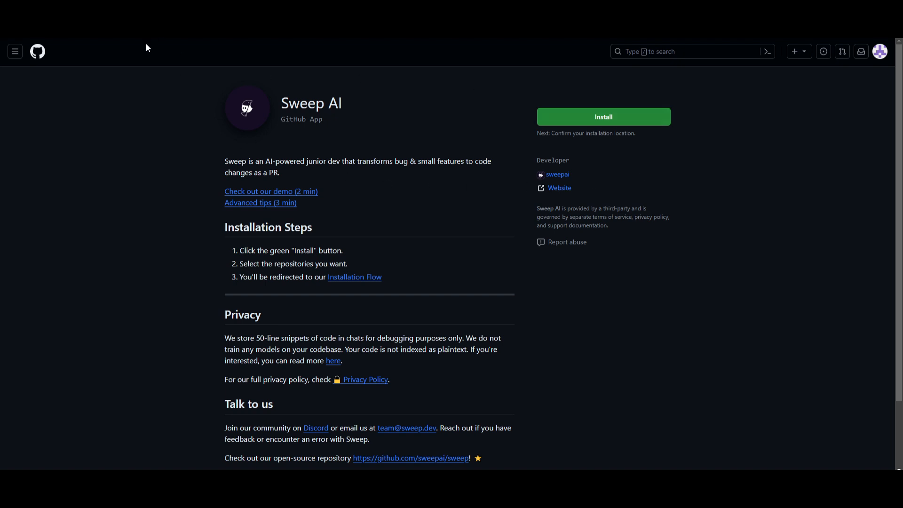
{"action": "mouse_move", "coordinate": [630, 260]}
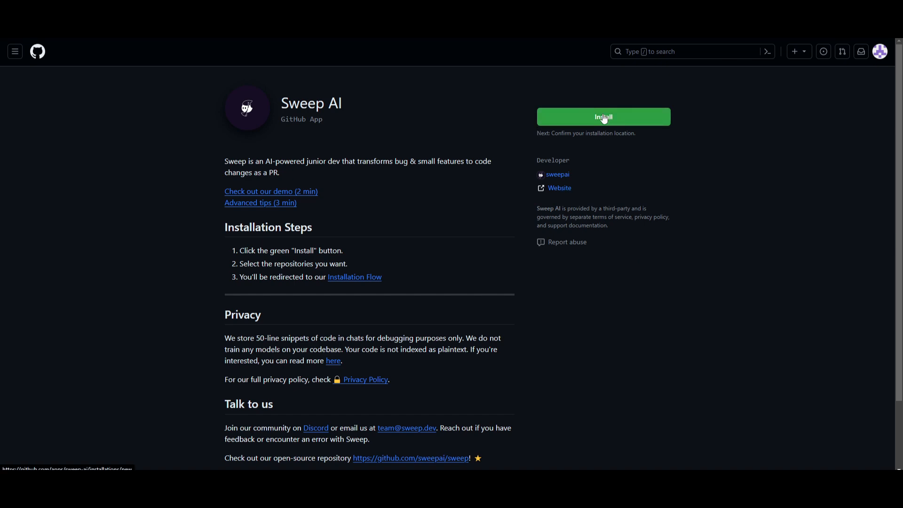
Step: Read docs/installation.md through limitations, pricing and contact, then return to its welcome heading
{"action": "left_click", "coordinate": [603, 117]}
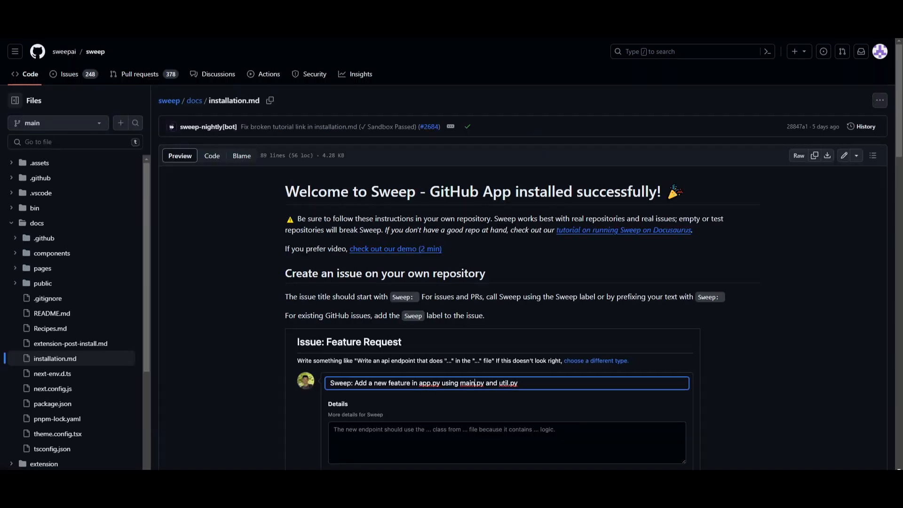
{"action": "scroll", "scroll_direction": "down", "scroll_amount": 3}
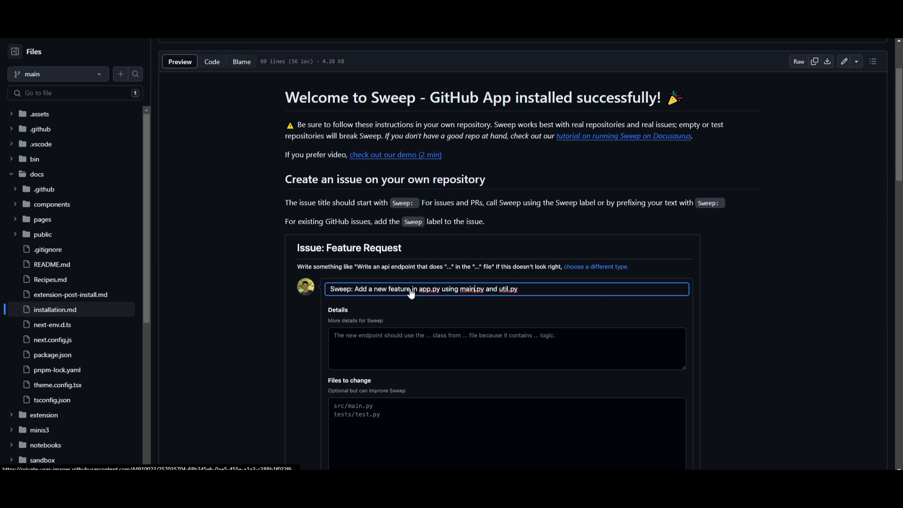
{"action": "mouse_move", "coordinate": [311, 230]}
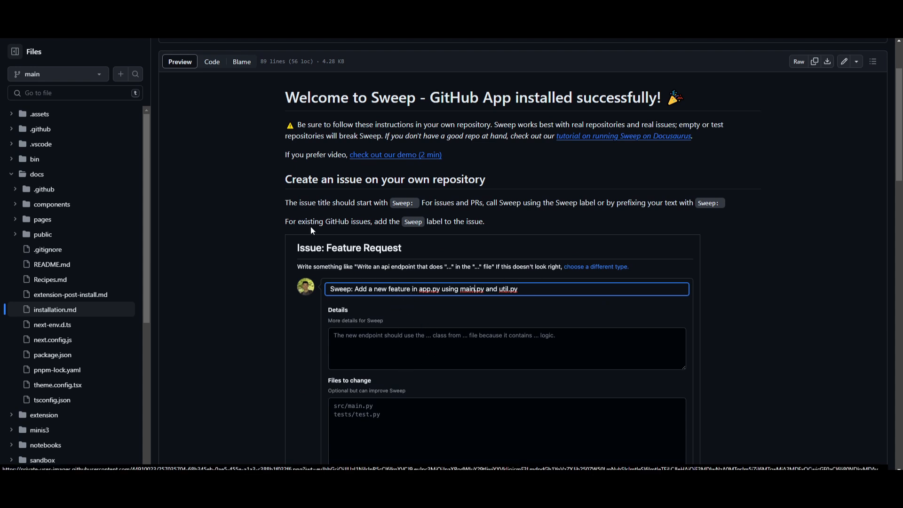
{"action": "mouse_move", "coordinate": [798, 302]}
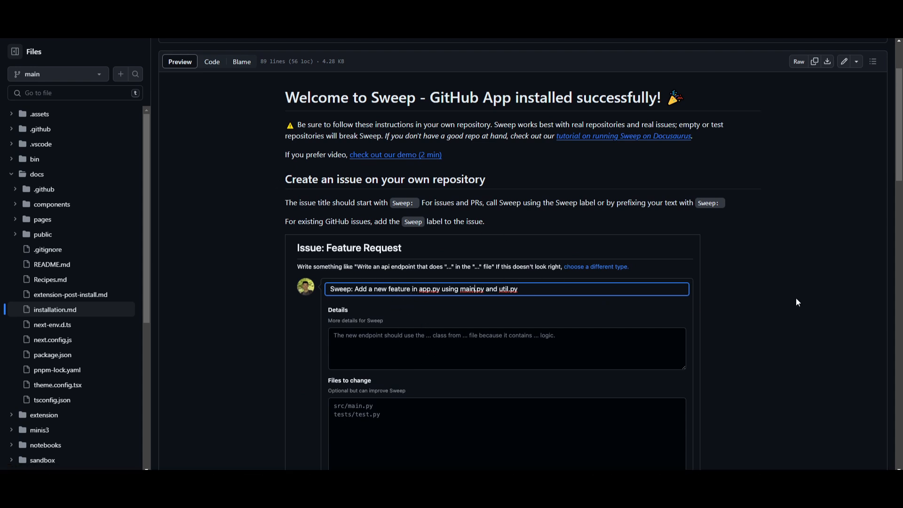
{"action": "mouse_move", "coordinate": [385, 279]}
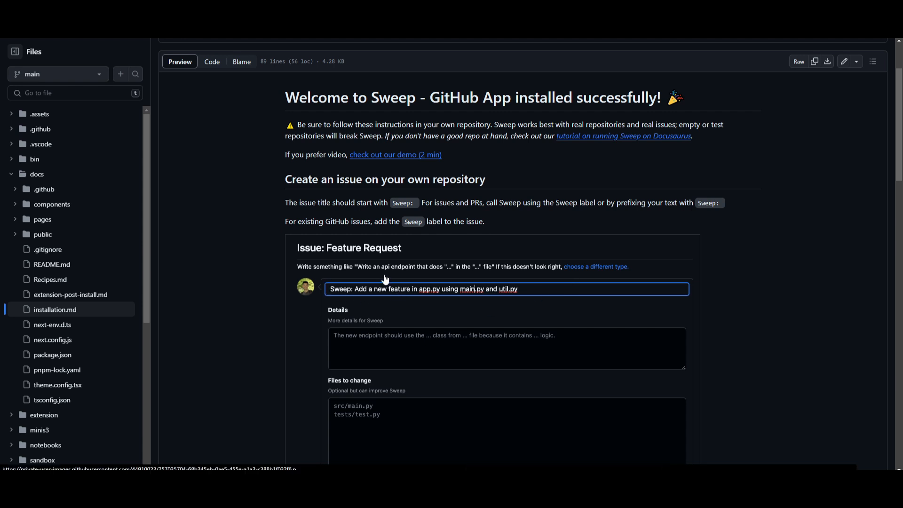
{"action": "mouse_move", "coordinate": [408, 199]}
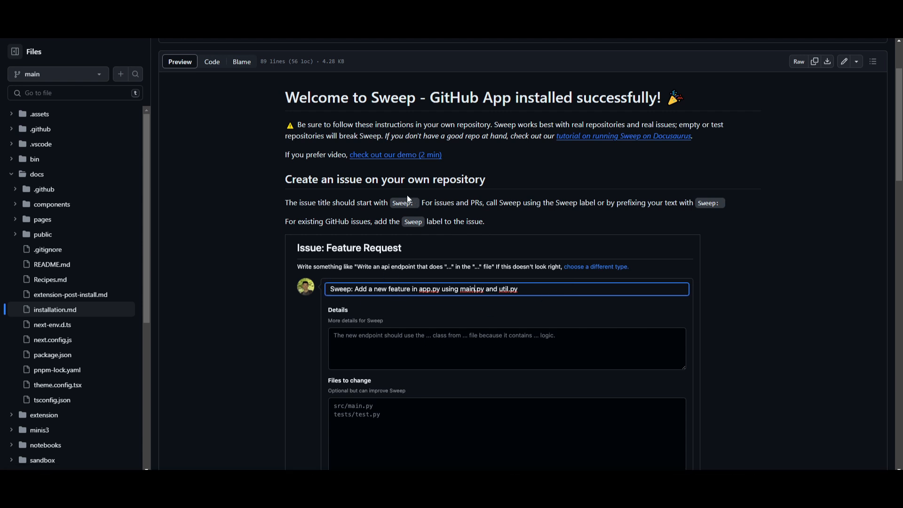
{"action": "mouse_move", "coordinate": [368, 281]}
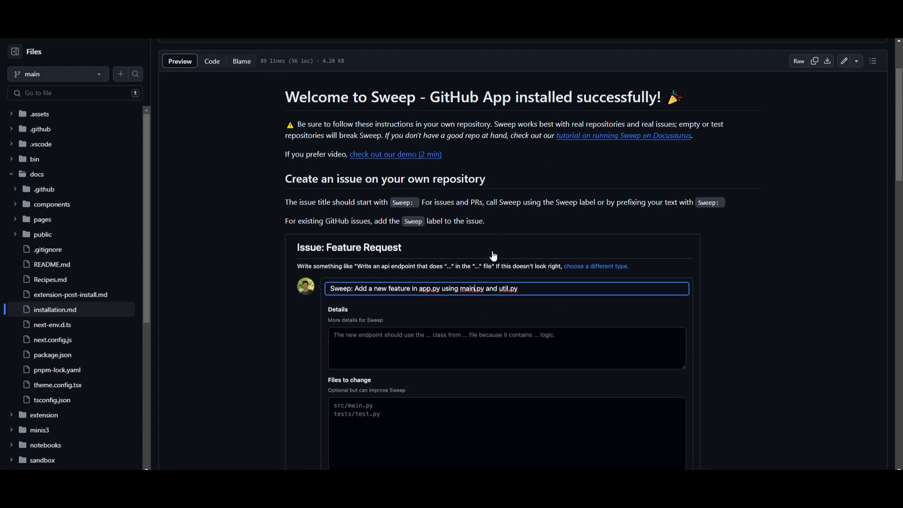
{"action": "scroll", "scroll_direction": "down", "scroll_amount": 3}
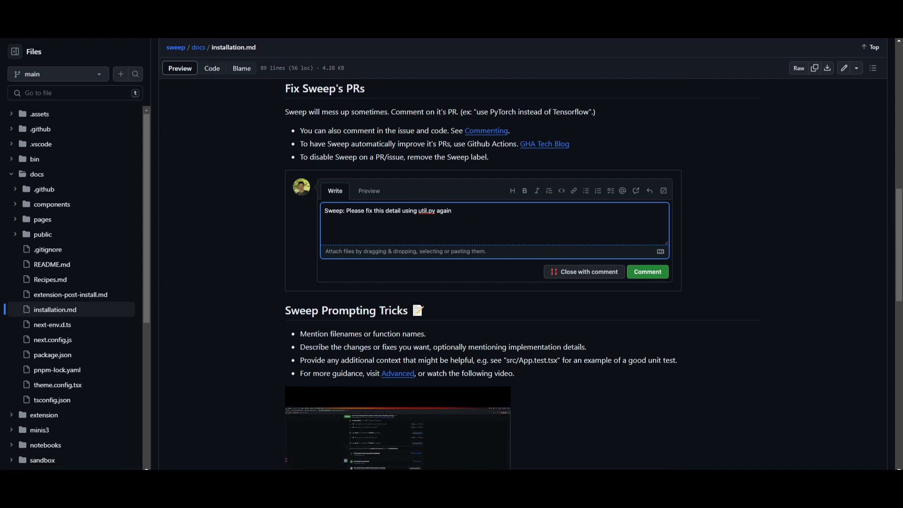
{"action": "scroll", "scroll_direction": "down", "scroll_amount": 3}
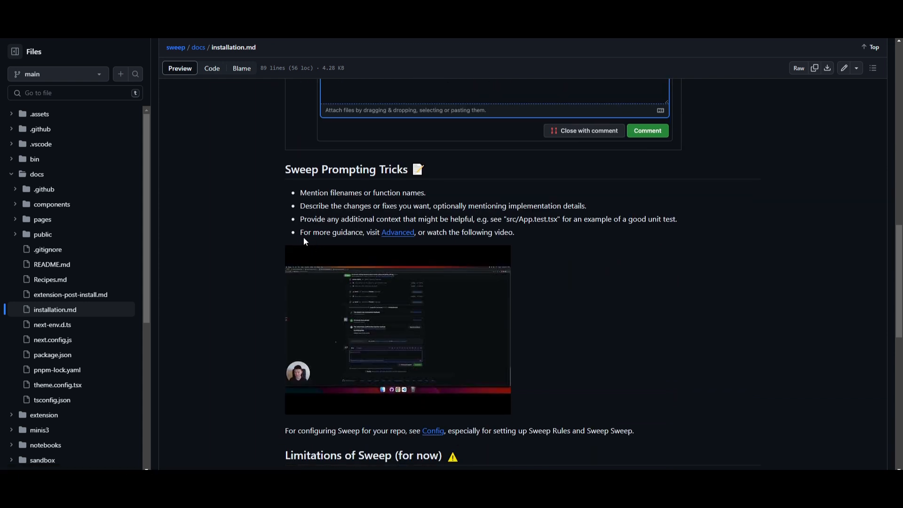
{"action": "mouse_move", "coordinate": [335, 287]}
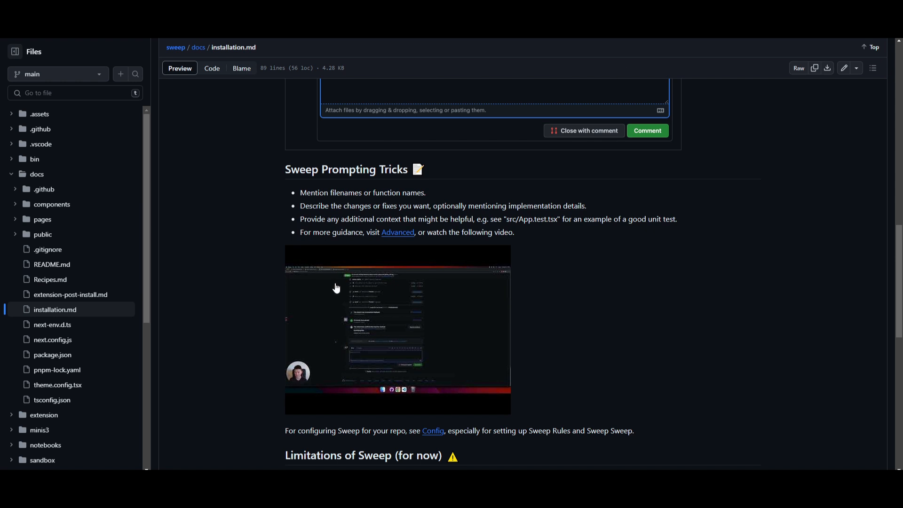
{"action": "scroll", "scroll_direction": "down", "scroll_amount": 3}
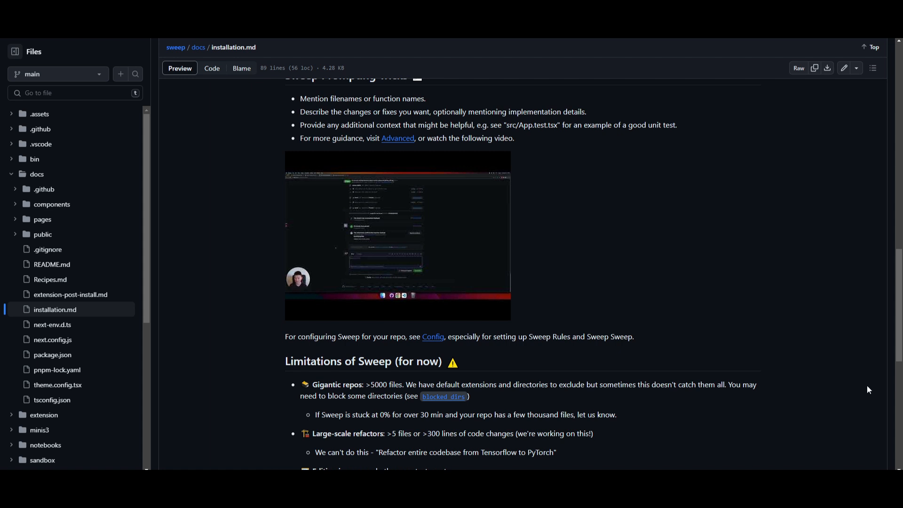
{"action": "scroll", "scroll_direction": "down", "scroll_amount": 3}
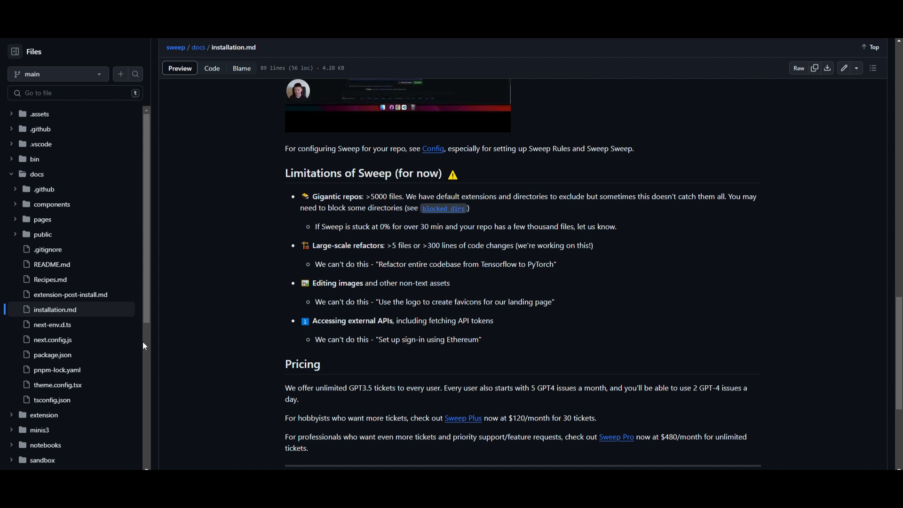
{"action": "scroll", "scroll_direction": "down", "scroll_amount": 3}
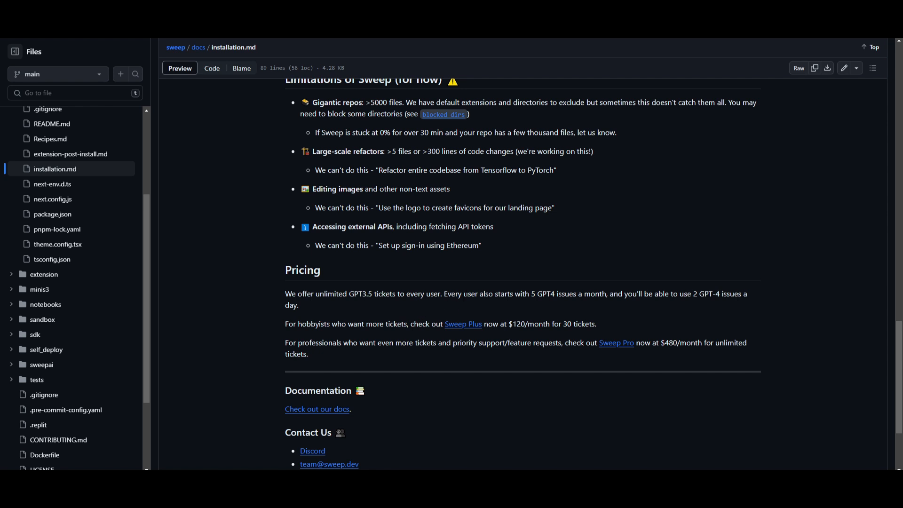
{"action": "mouse_move", "coordinate": [585, 309]}
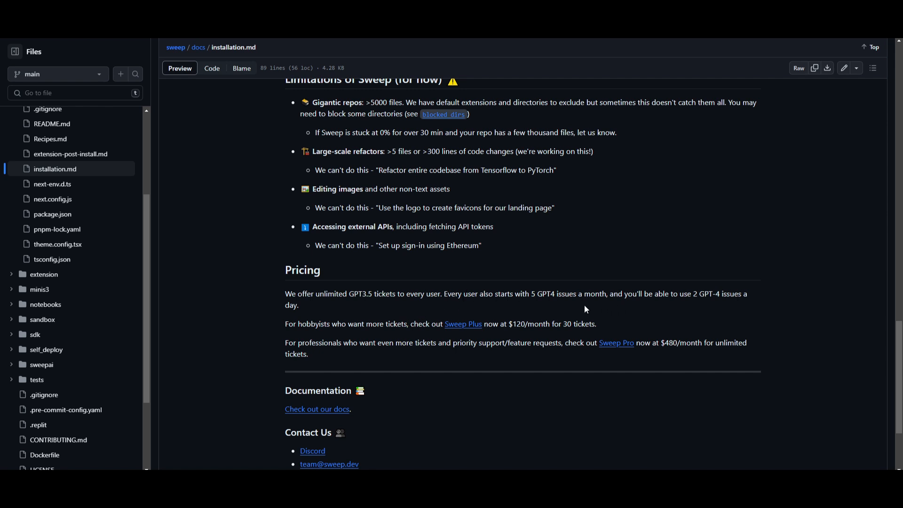
{"action": "mouse_move", "coordinate": [671, 353]}
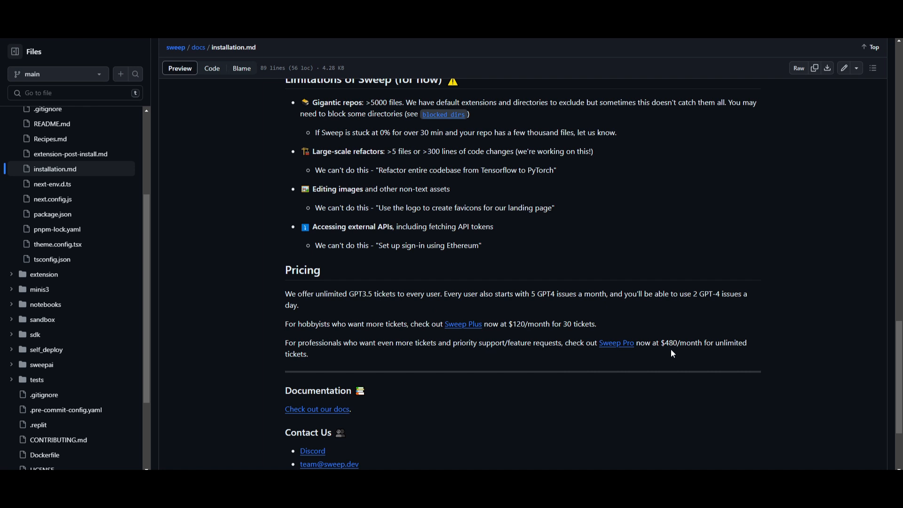
{"action": "mouse_move", "coordinate": [644, 354]}
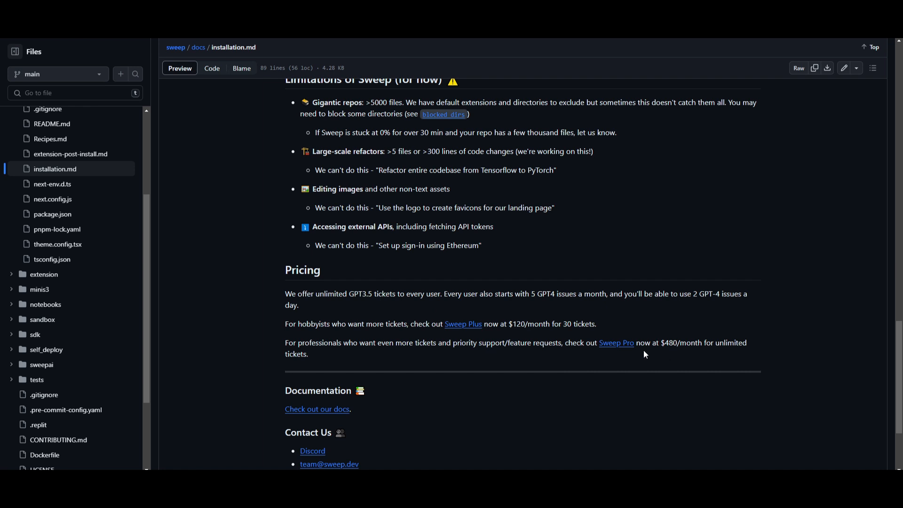
{"action": "mouse_move", "coordinate": [426, 383]}
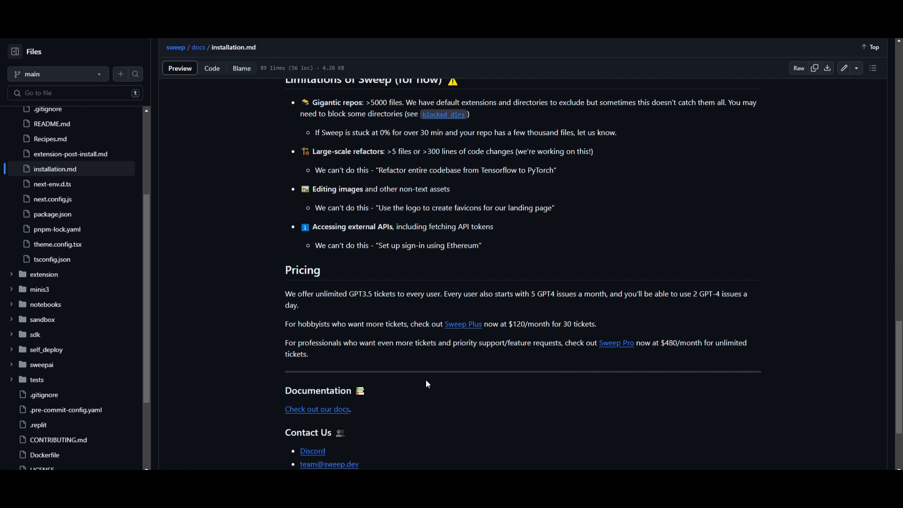
{"action": "mouse_move", "coordinate": [528, 319]}
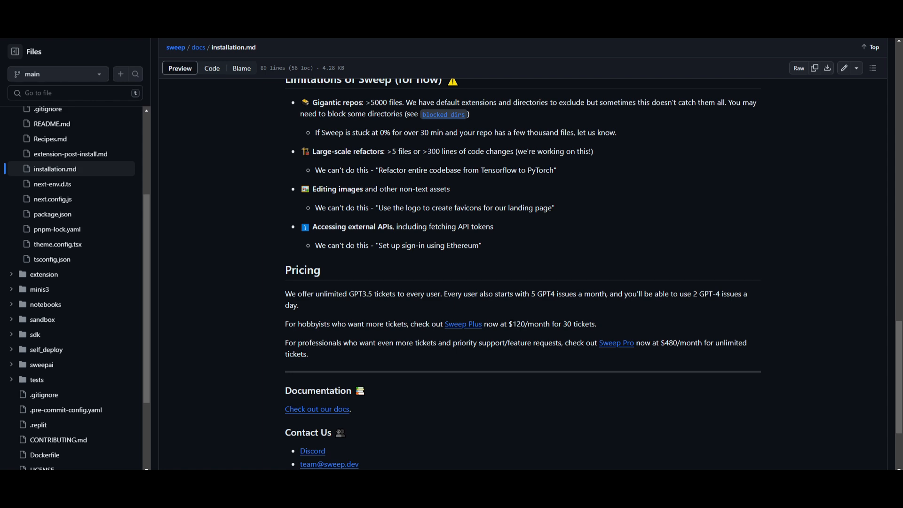
{"action": "mouse_move", "coordinate": [610, 354]}
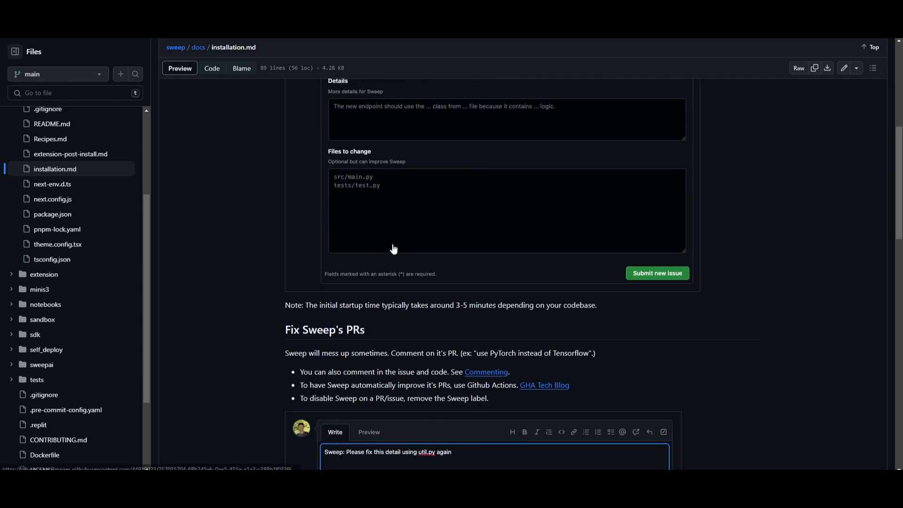
{"action": "scroll", "scroll_direction": "up", "scroll_amount": 3}
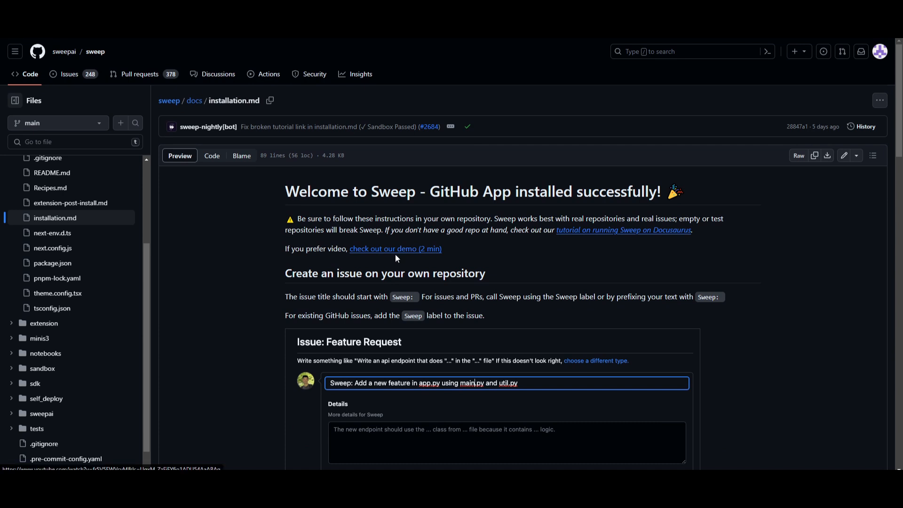
{"action": "mouse_move", "coordinate": [596, 205]}
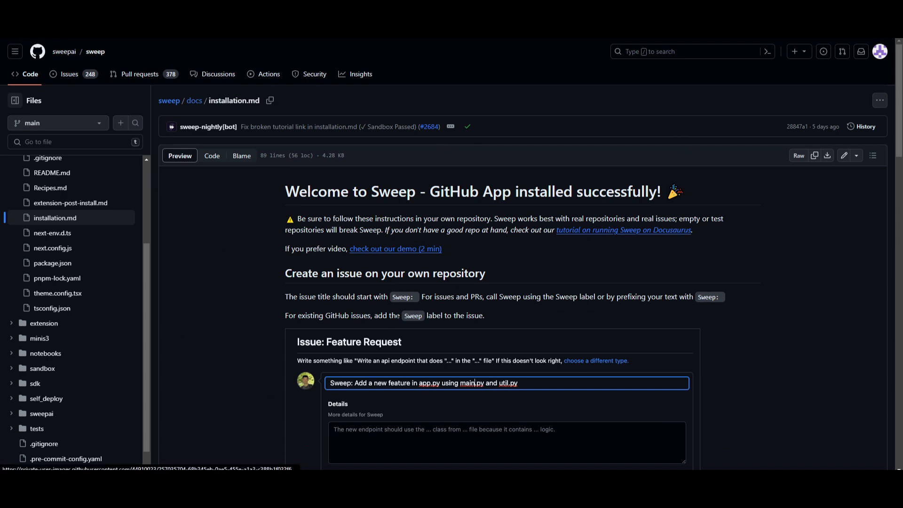
{"action": "mouse_move", "coordinate": [405, 328]}
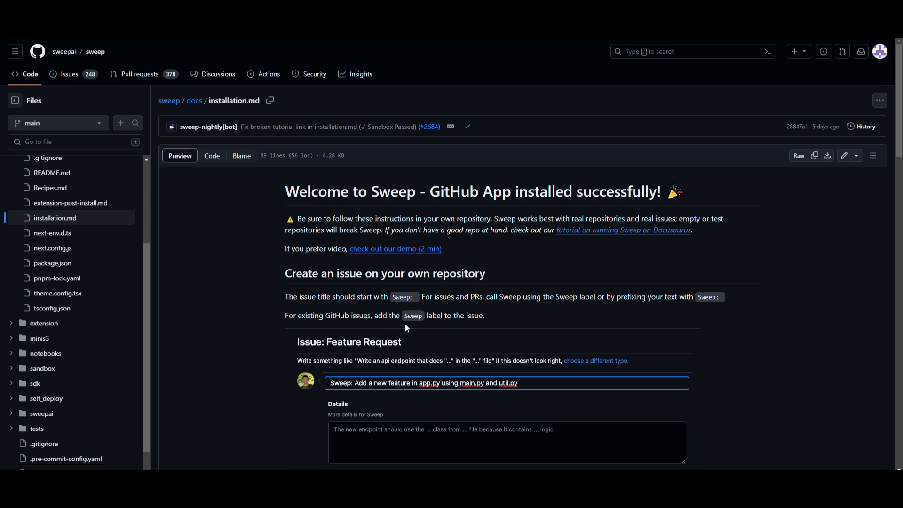
{"action": "mouse_move", "coordinate": [223, 264]}
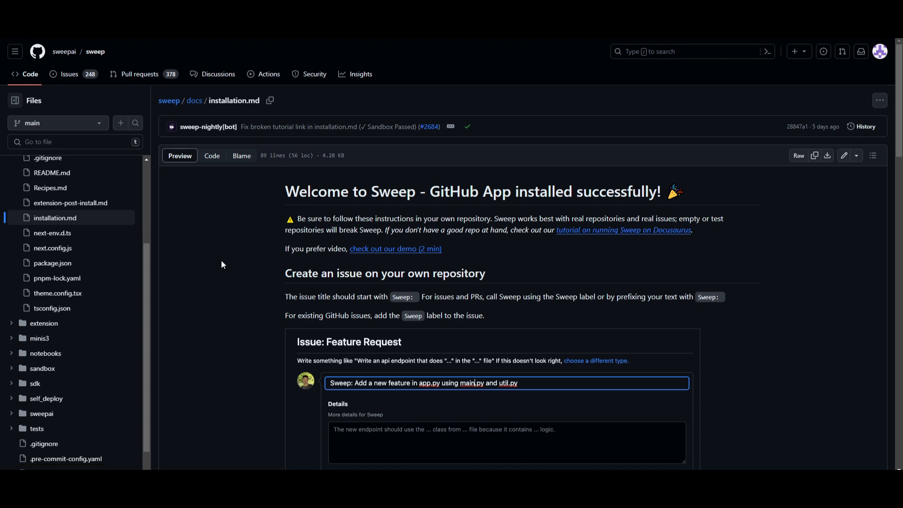
Step: Open 'Tutorial: Solving an Example Ticket with Sweep' and scroll to the Docusaurus fork issue step
{"action": "left_click", "coordinate": [623, 230]}
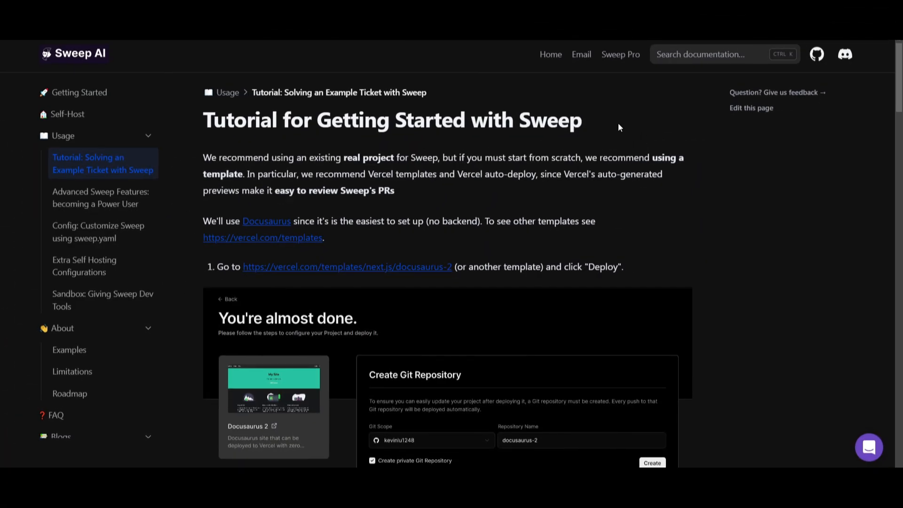
{"action": "mouse_move", "coordinate": [102, 86]}
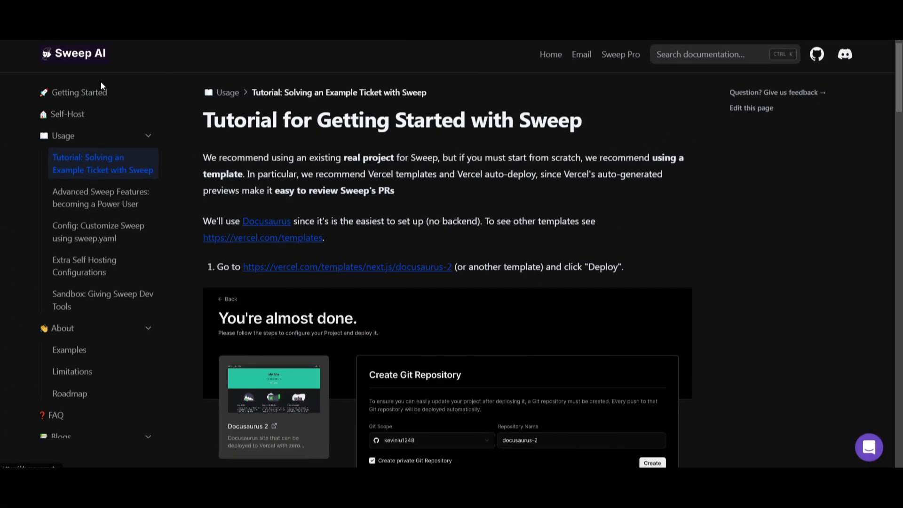
{"action": "mouse_move", "coordinate": [521, 219]}
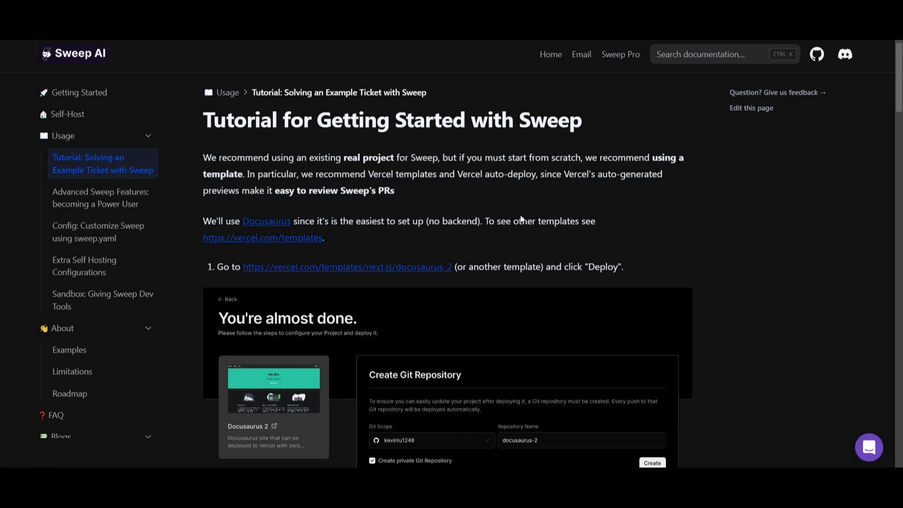
{"action": "scroll", "scroll_direction": "down", "scroll_amount": 3}
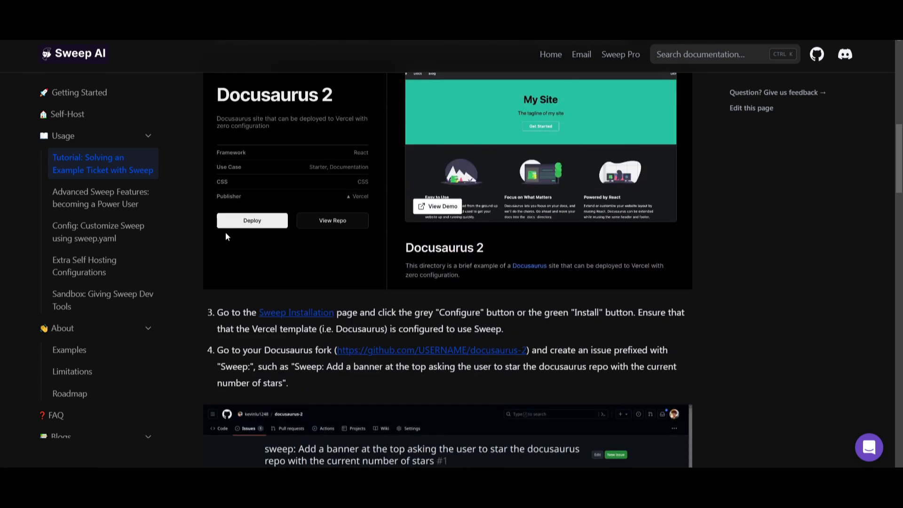
{"action": "scroll", "scroll_direction": "down", "scroll_amount": 3}
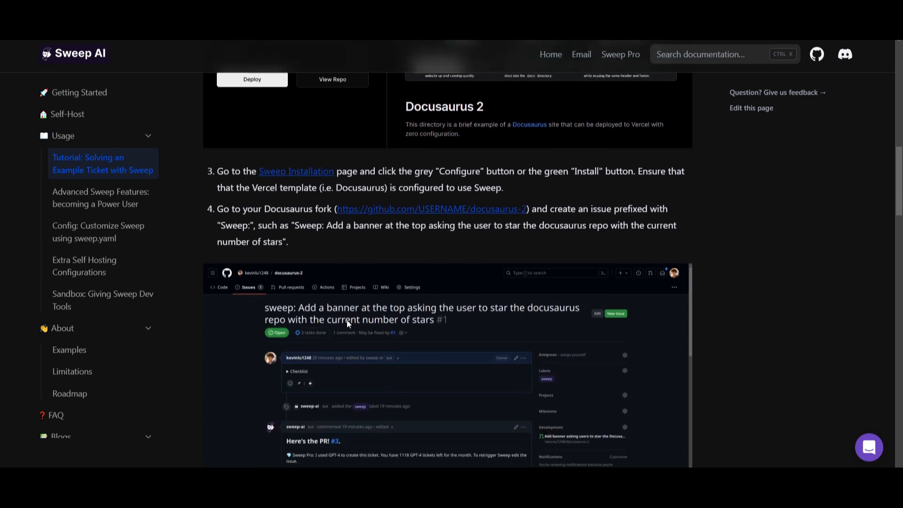
{"action": "scroll", "scroll_direction": "down", "scroll_amount": 3}
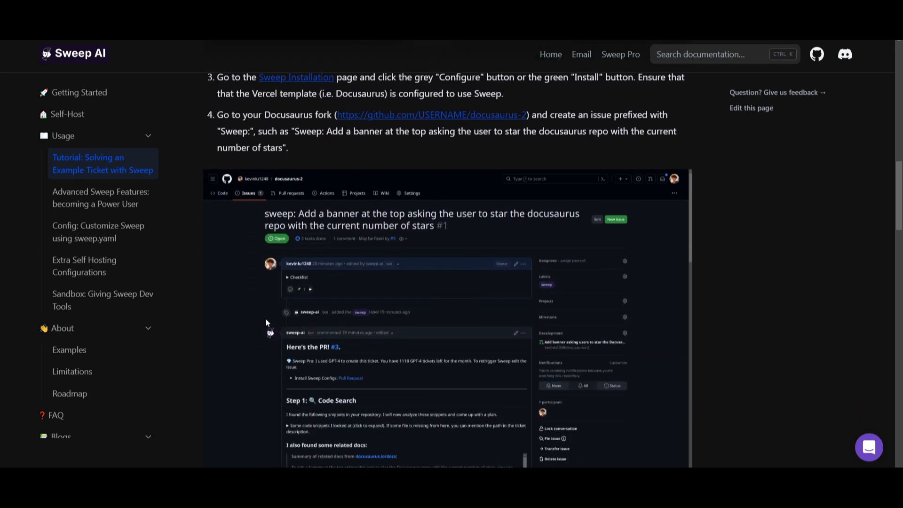
{"action": "mouse_move", "coordinate": [206, 125]}
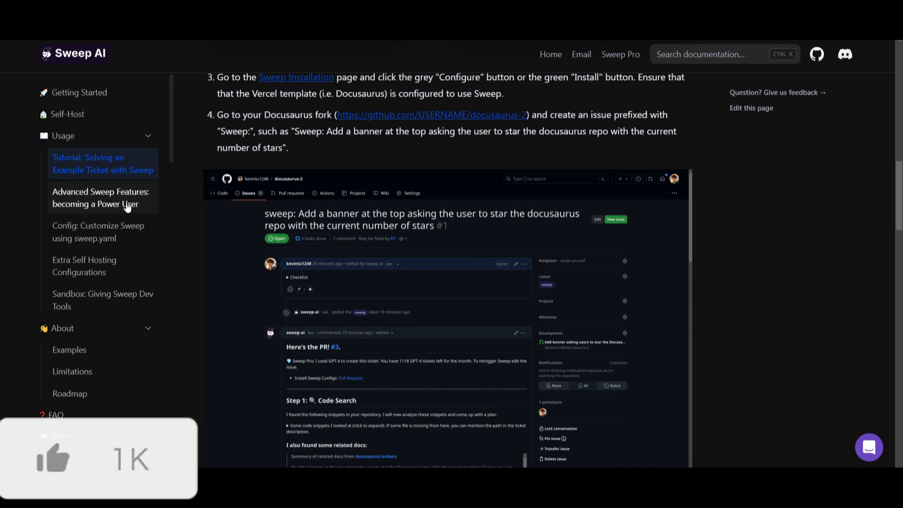
Step: Browse Advanced Sweep Features and Extra Self Hosting Configurations, ending on Sandbox: Giving Sweep Dev Tools
{"action": "left_click", "coordinate": [101, 198]}
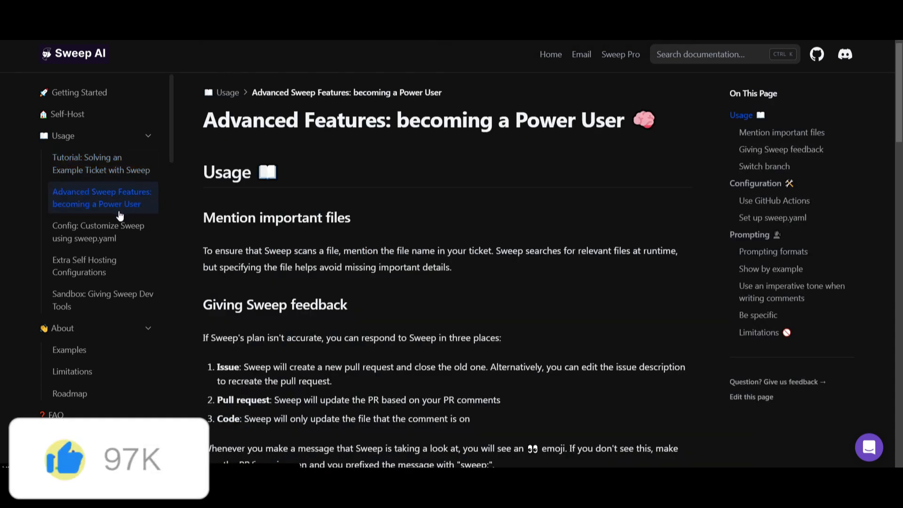
{"action": "scroll", "scroll_direction": "down", "scroll_amount": 3}
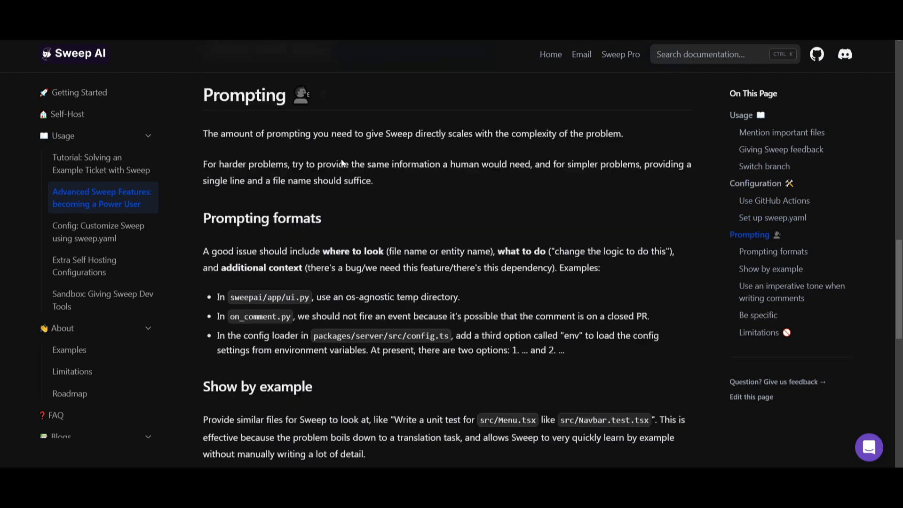
{"action": "scroll", "scroll_direction": "down", "scroll_amount": 3}
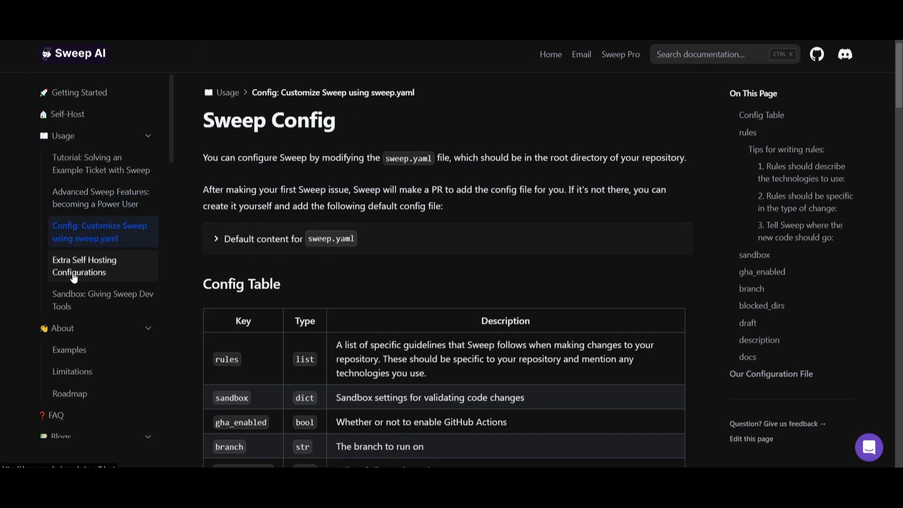
{"action": "left_click", "coordinate": [84, 265]}
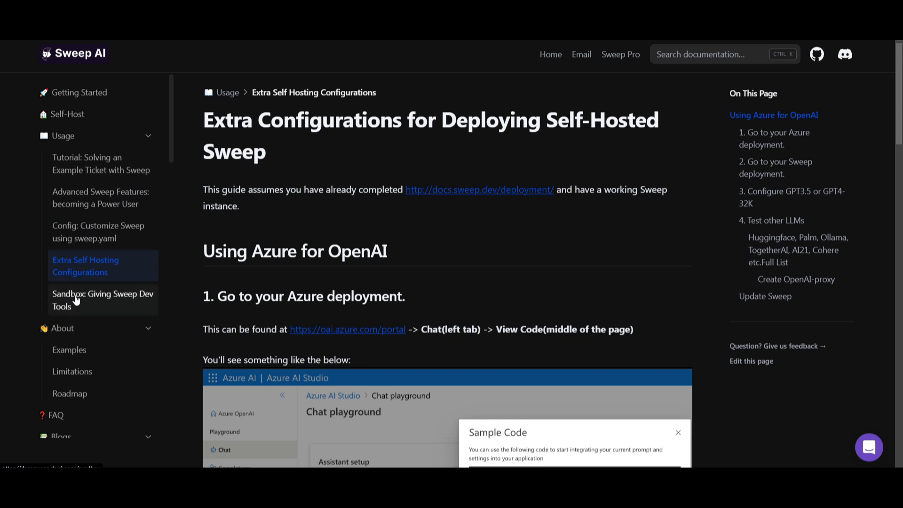
{"action": "left_click", "coordinate": [102, 300]}
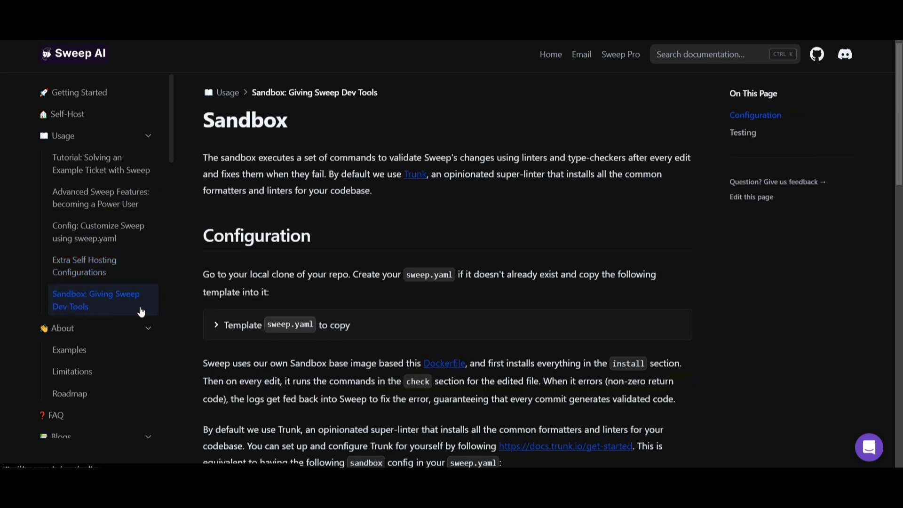
{"action": "mouse_move", "coordinate": [42, 357]}
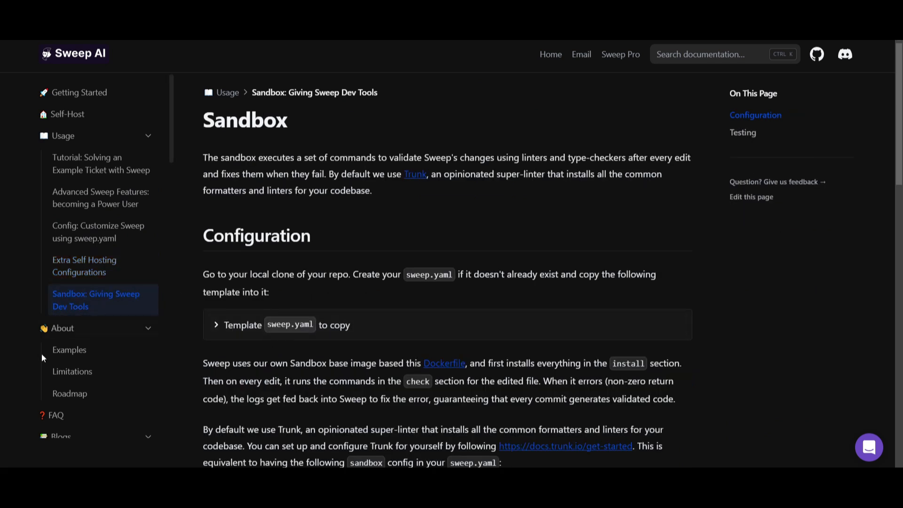
Step: Open the Examples page under About and scroll through its merged PR examples
{"action": "left_click", "coordinate": [69, 349]}
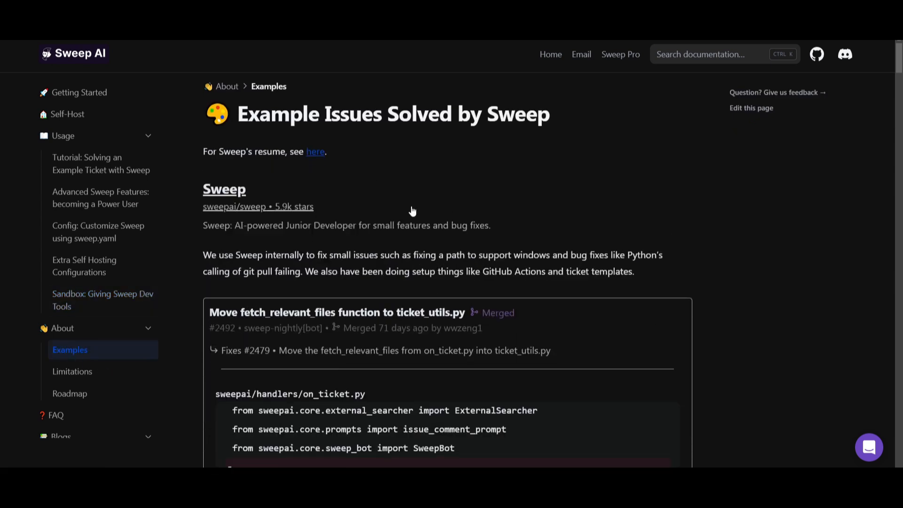
{"action": "scroll", "scroll_direction": "down", "scroll_amount": 3}
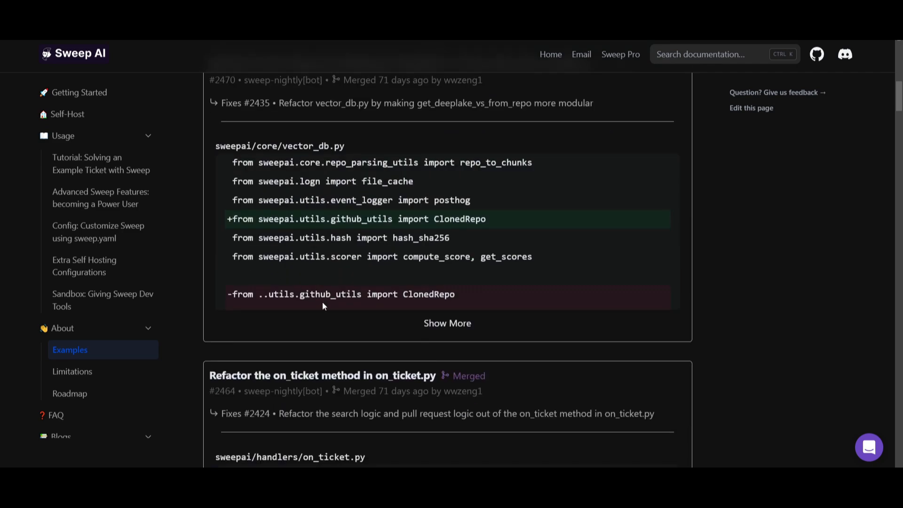
{"action": "scroll", "scroll_direction": "down", "scroll_amount": 3}
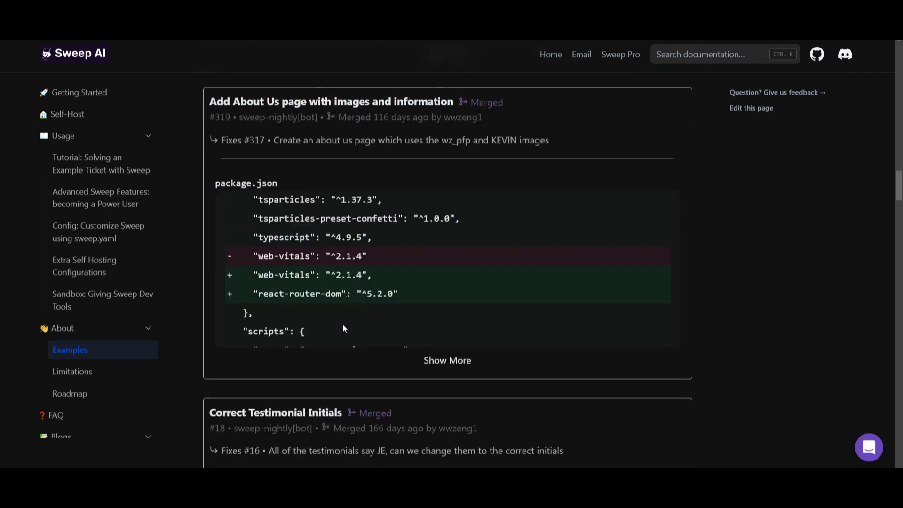
{"action": "left_click", "coordinate": [68, 113]}
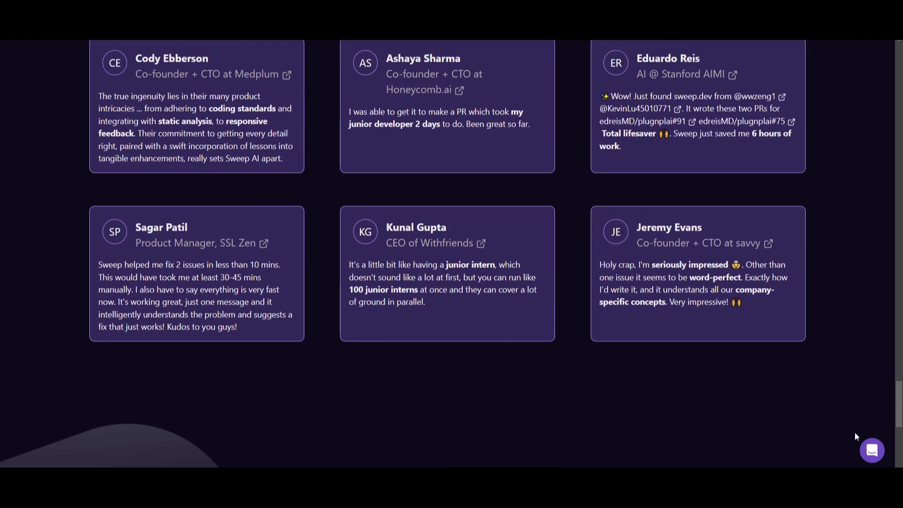
Step: Scroll up past the testimonials and features to the homepage hero and its demo video
{"action": "scroll", "scroll_direction": "up", "scroll_amount": 3}
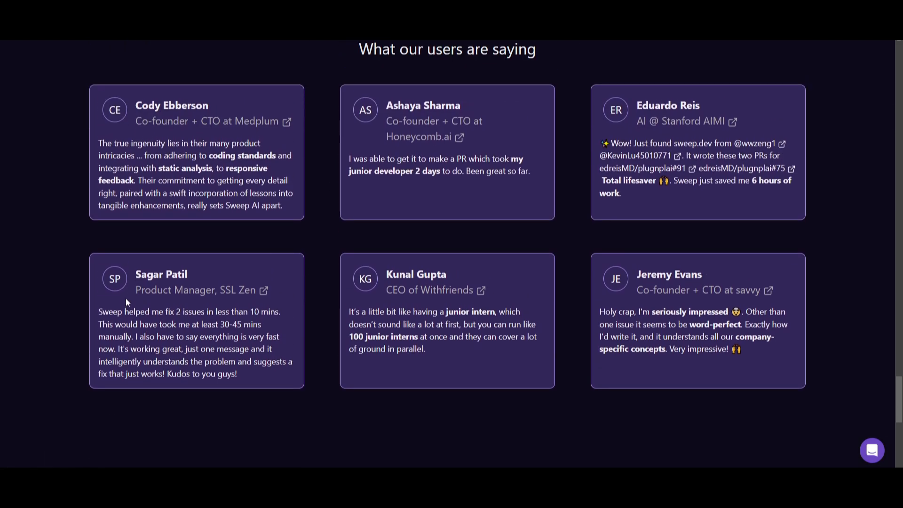
{"action": "mouse_move", "coordinate": [85, 303]}
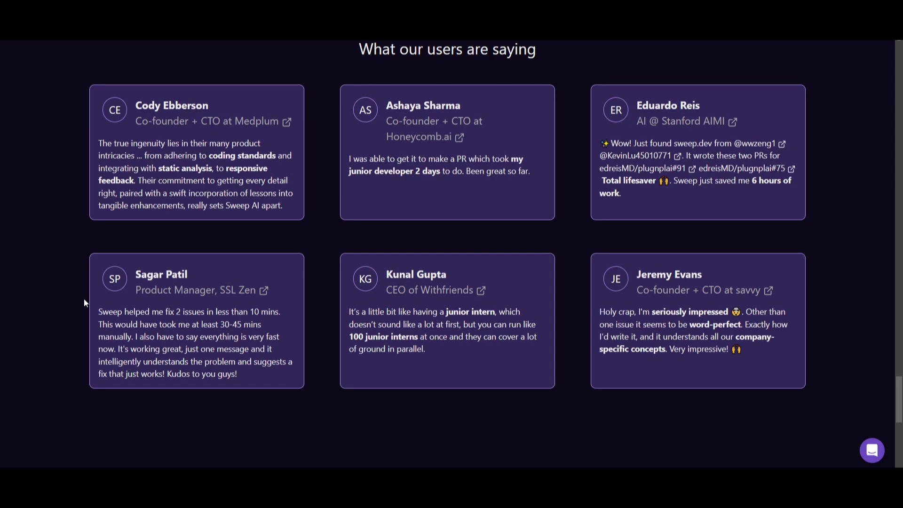
{"action": "mouse_move", "coordinate": [602, 382]}
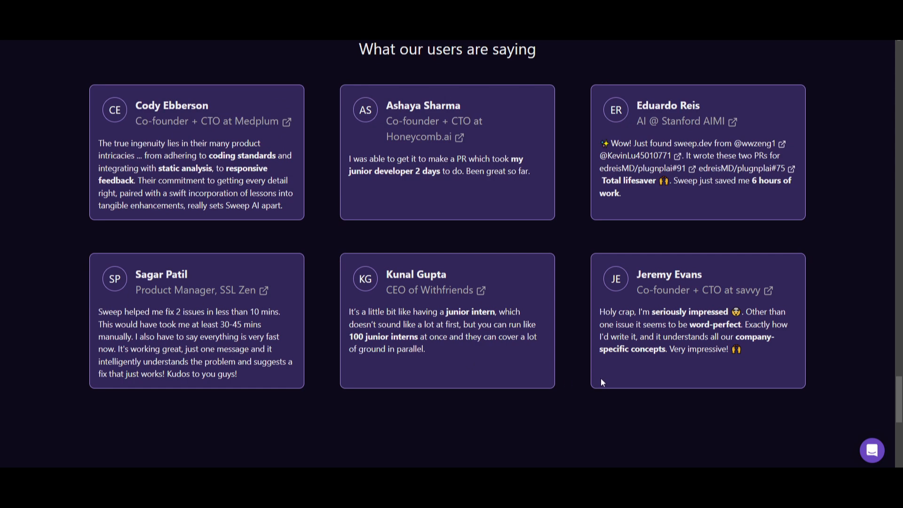
{"action": "mouse_move", "coordinate": [441, 121]}
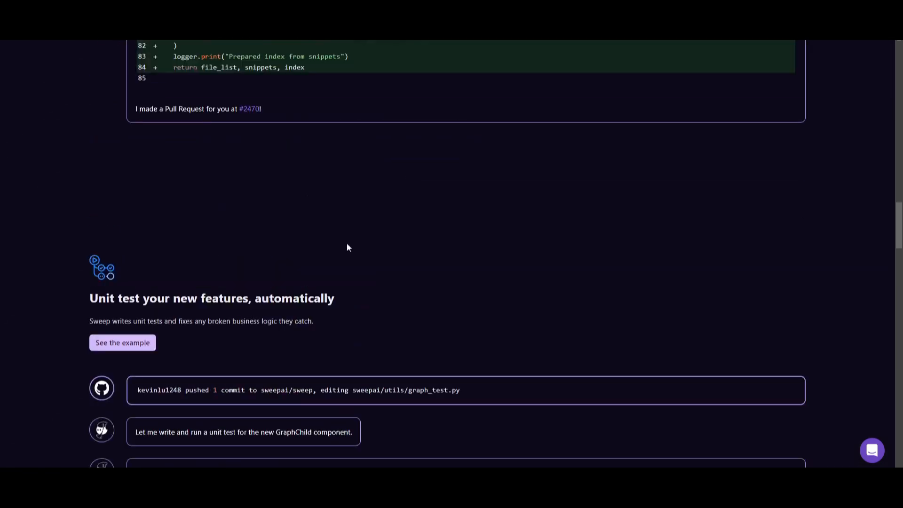
{"action": "scroll", "scroll_direction": "up", "scroll_amount": 3}
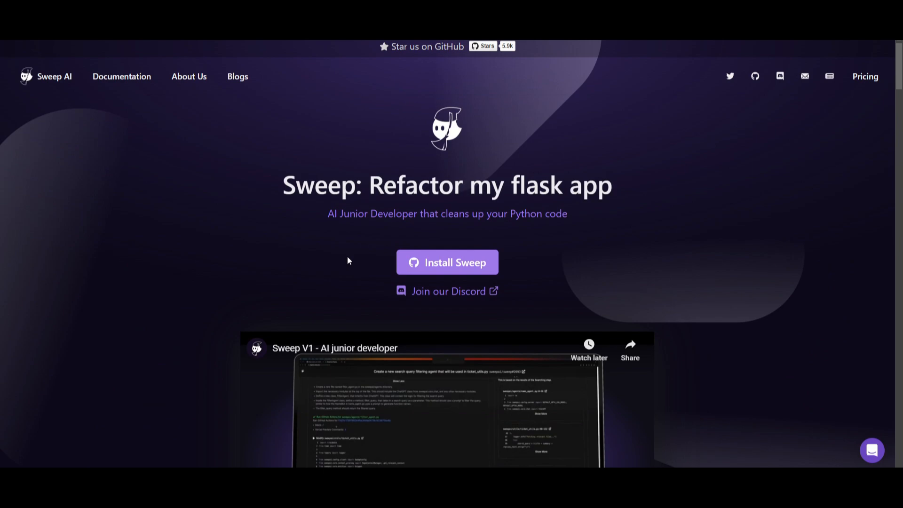
{"action": "left_click", "coordinate": [447, 262]}
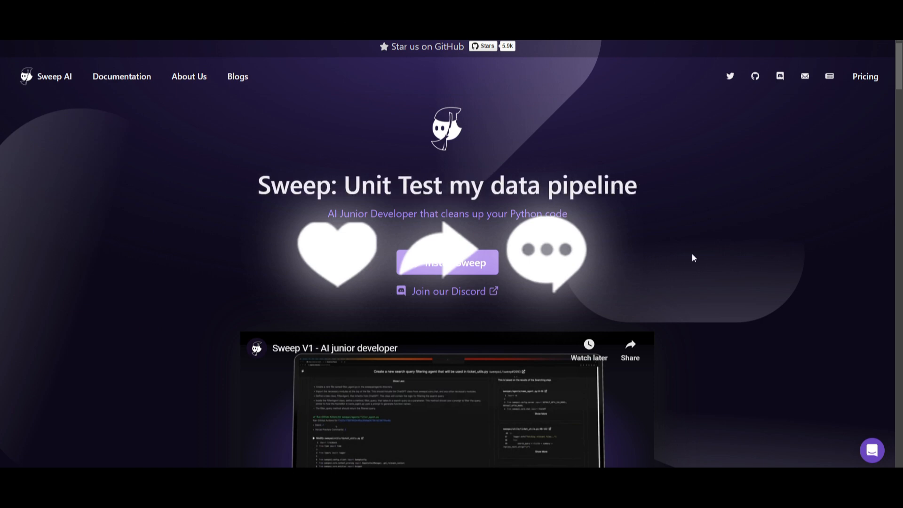
{"action": "mouse_move", "coordinate": [604, 261]}
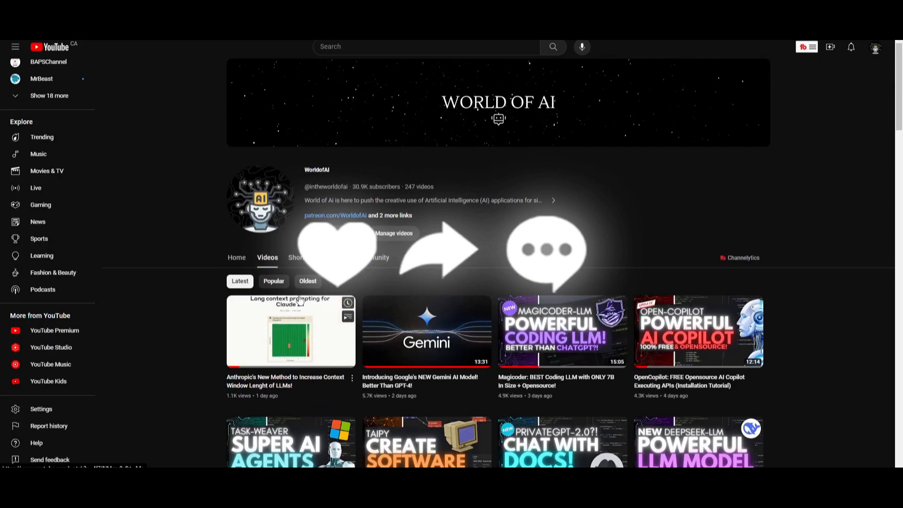
Step: Scroll the WorldofAI Videos grid down to older uploads like AutoGen and Refact.ai
{"action": "scroll", "scroll_direction": "down", "scroll_amount": 3}
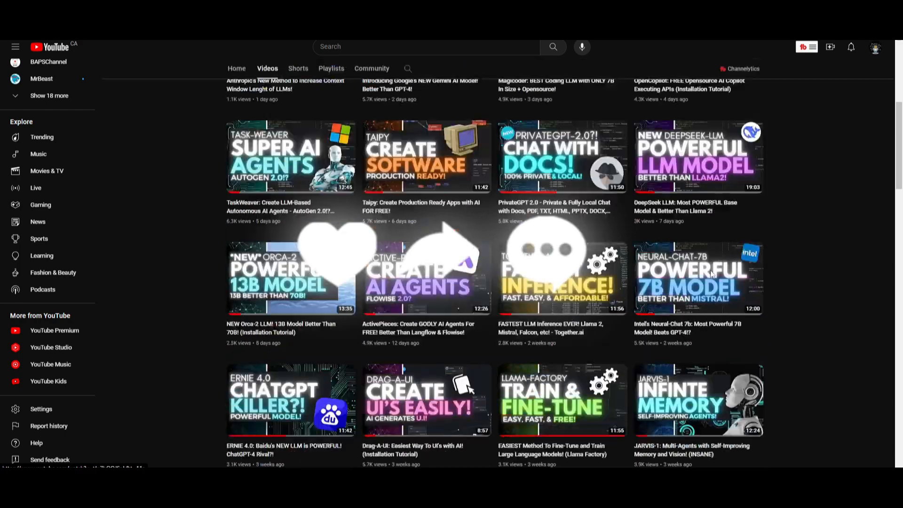
{"action": "scroll", "scroll_direction": "down", "scroll_amount": 3}
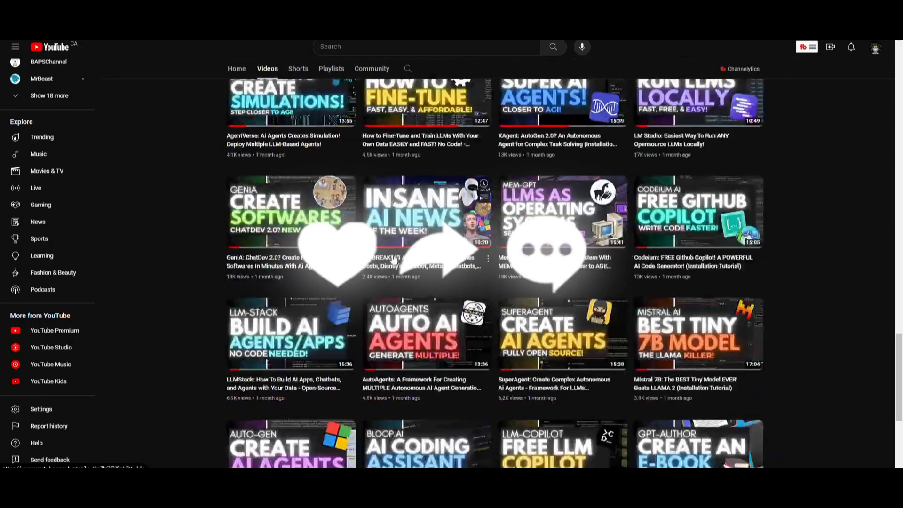
{"action": "scroll", "scroll_direction": "down", "scroll_amount": 3}
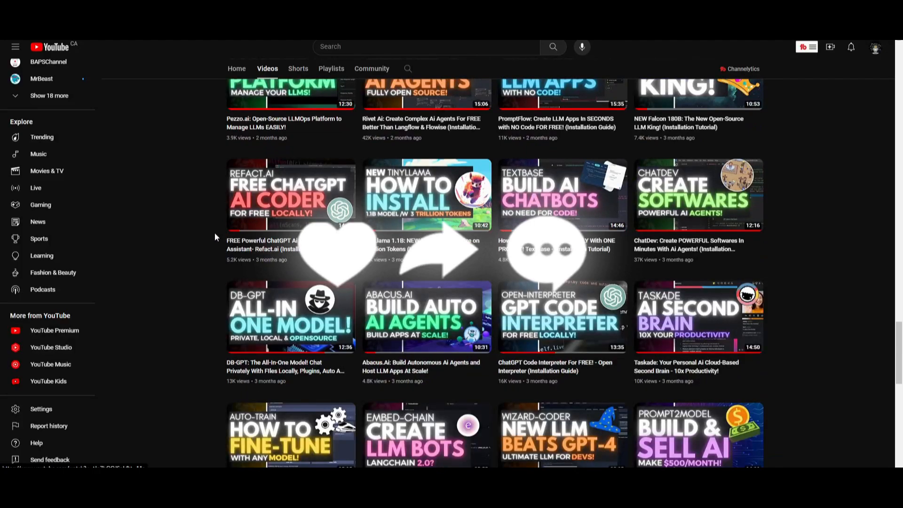
{"action": "scroll", "scroll_direction": "up", "scroll_amount": 3}
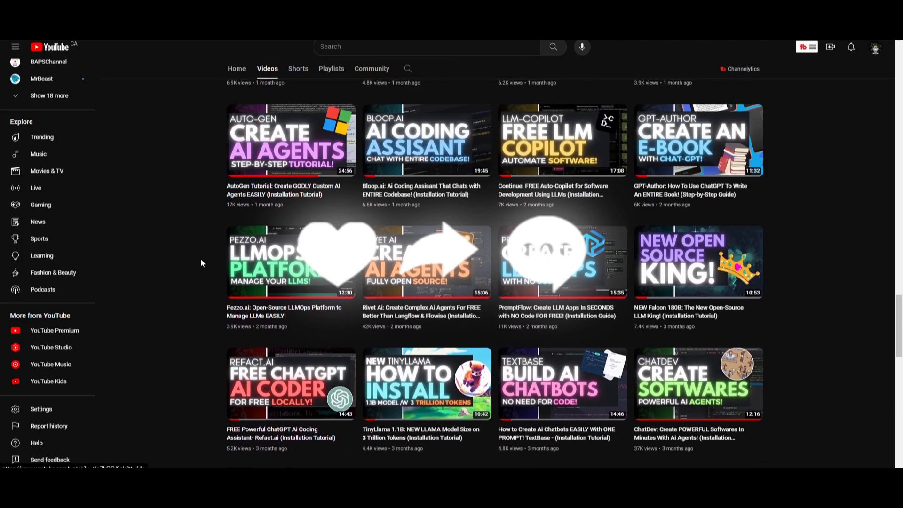